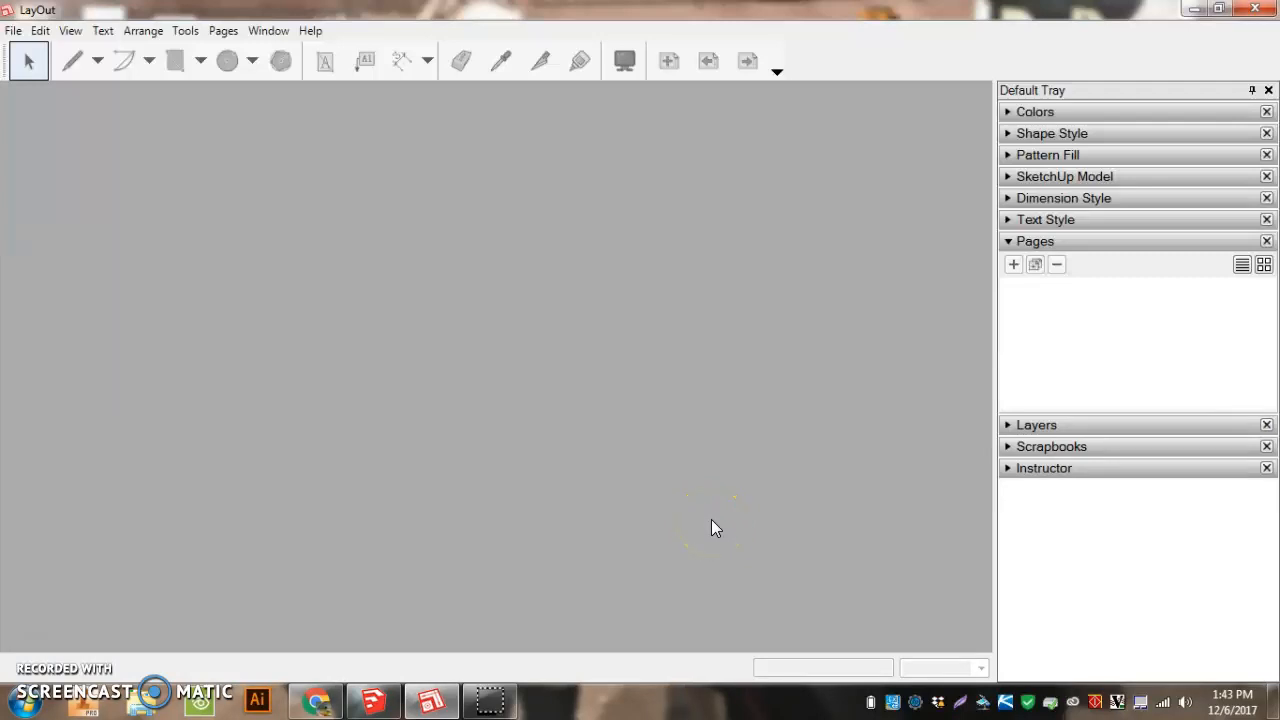
pyautogui.moveTo(714, 520)
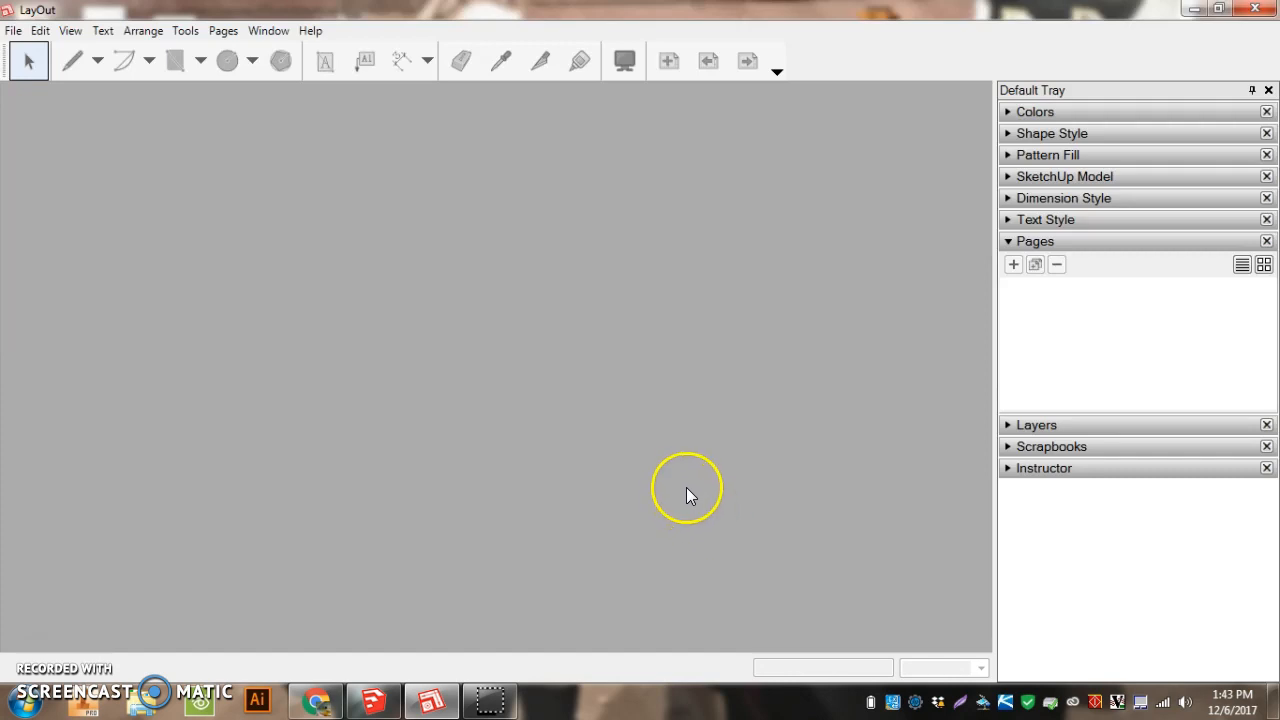
pyautogui.moveTo(560, 490)
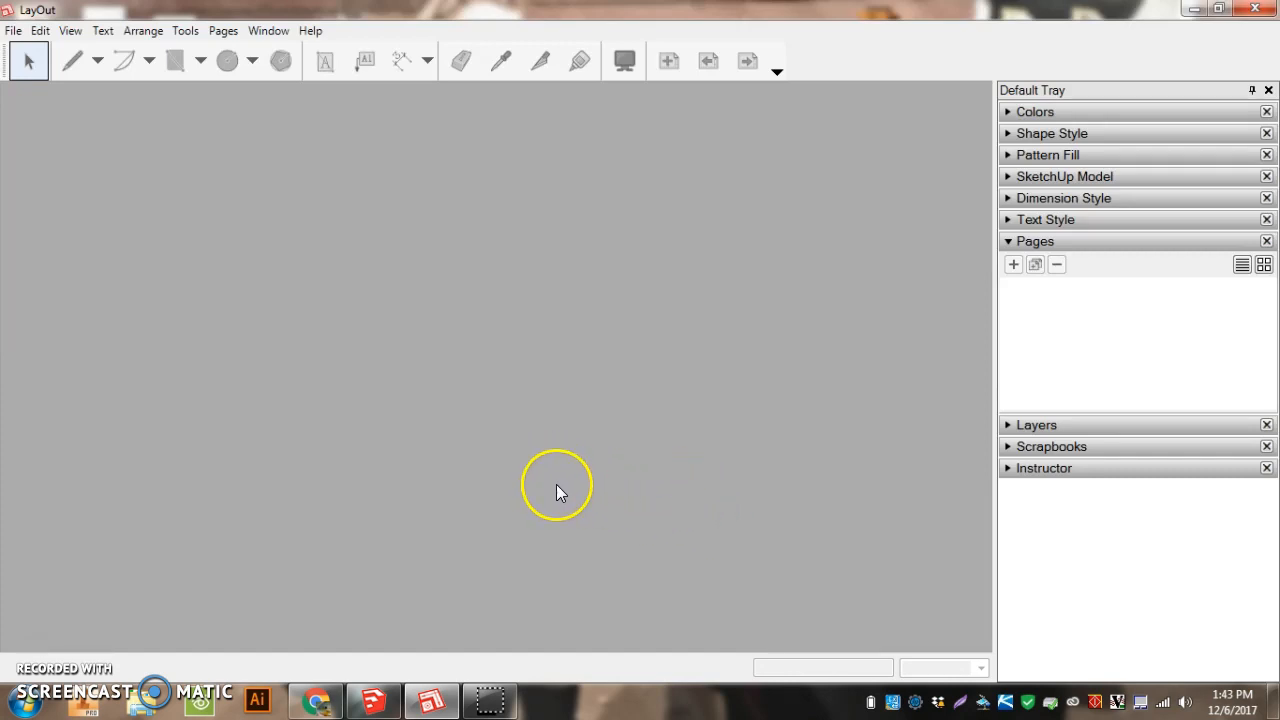
# Create a new document from the Traditional titleblock Letter Landscape template
pyautogui.click(14, 30)
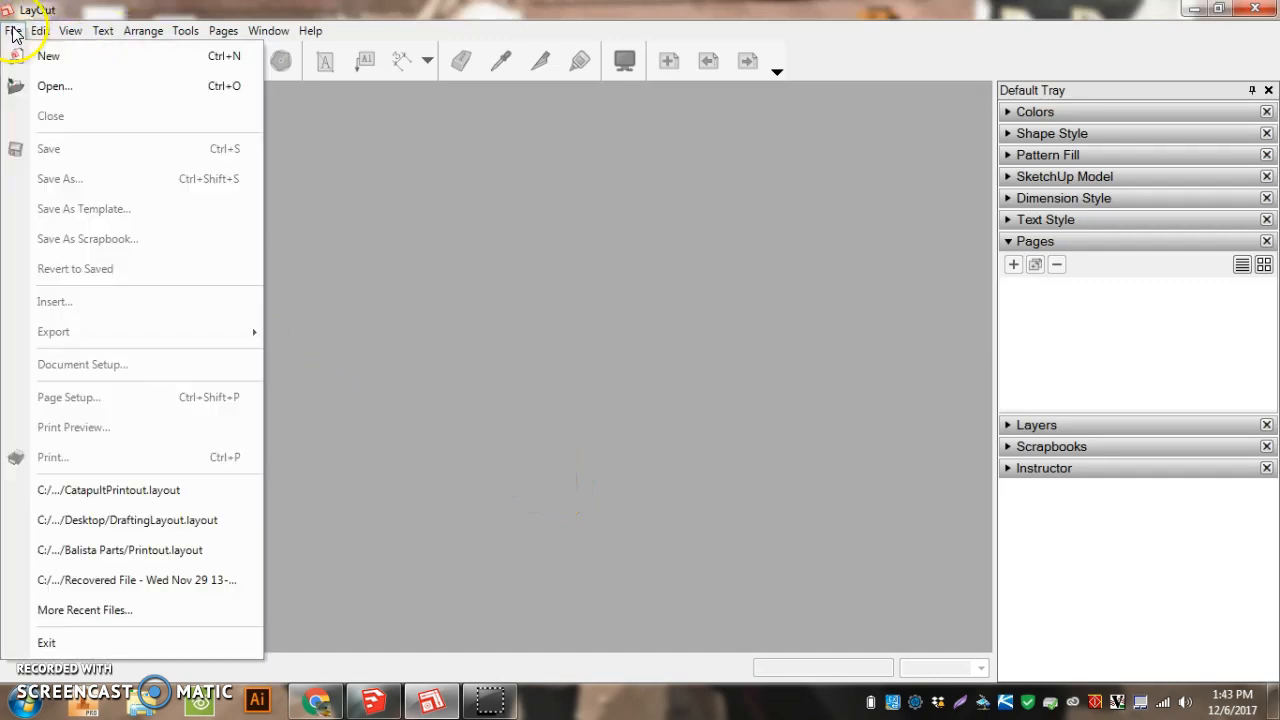
pyautogui.moveTo(50, 86)
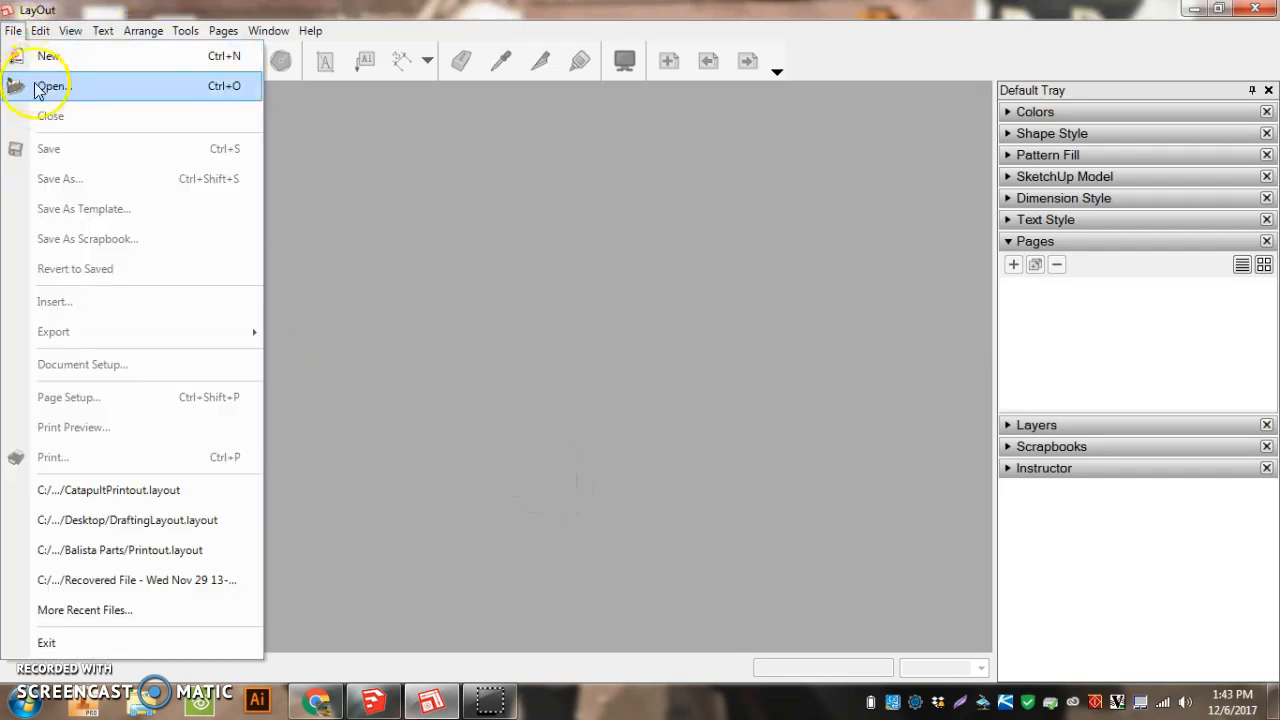
pyautogui.moveTo(48, 56)
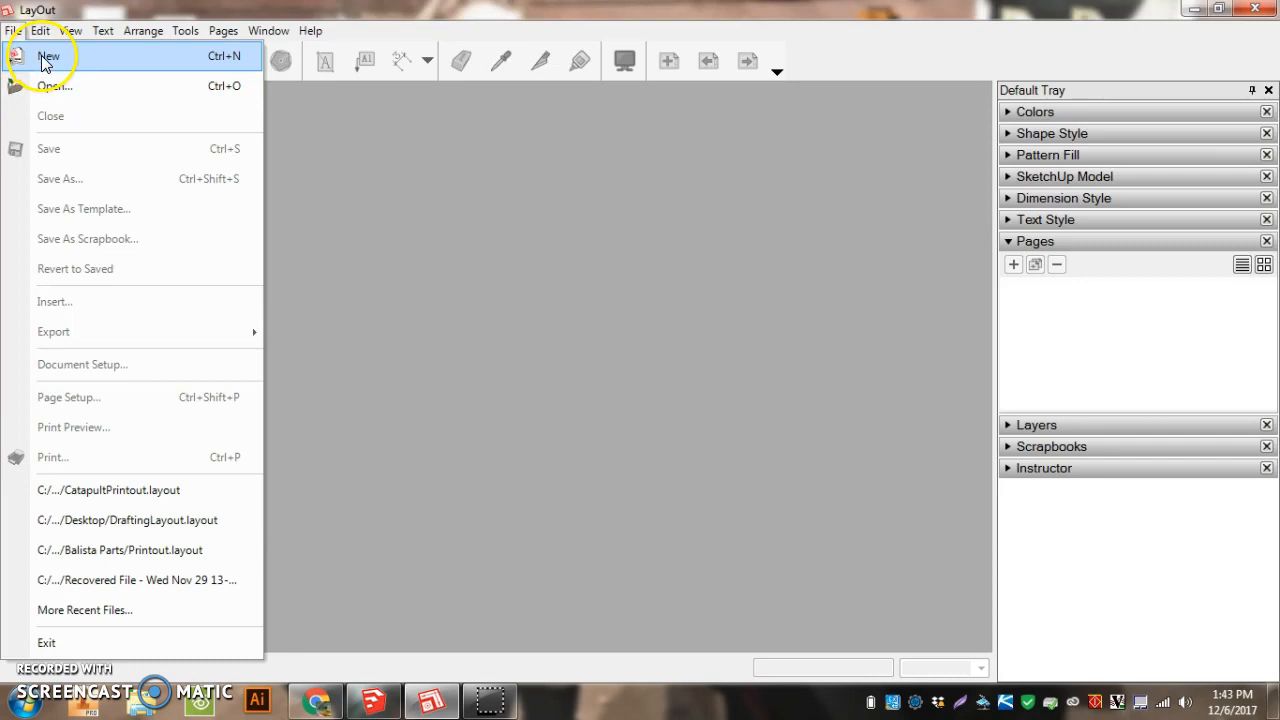
pyautogui.click(49, 56)
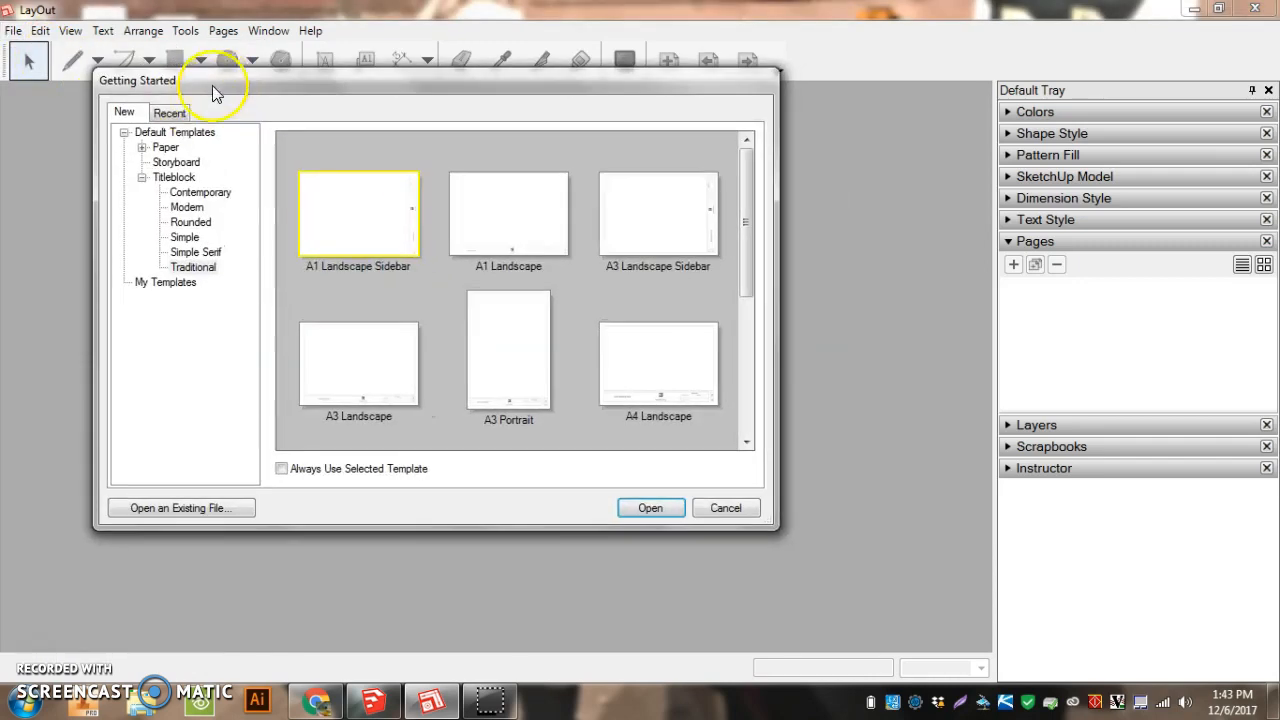
pyautogui.click(142, 177)
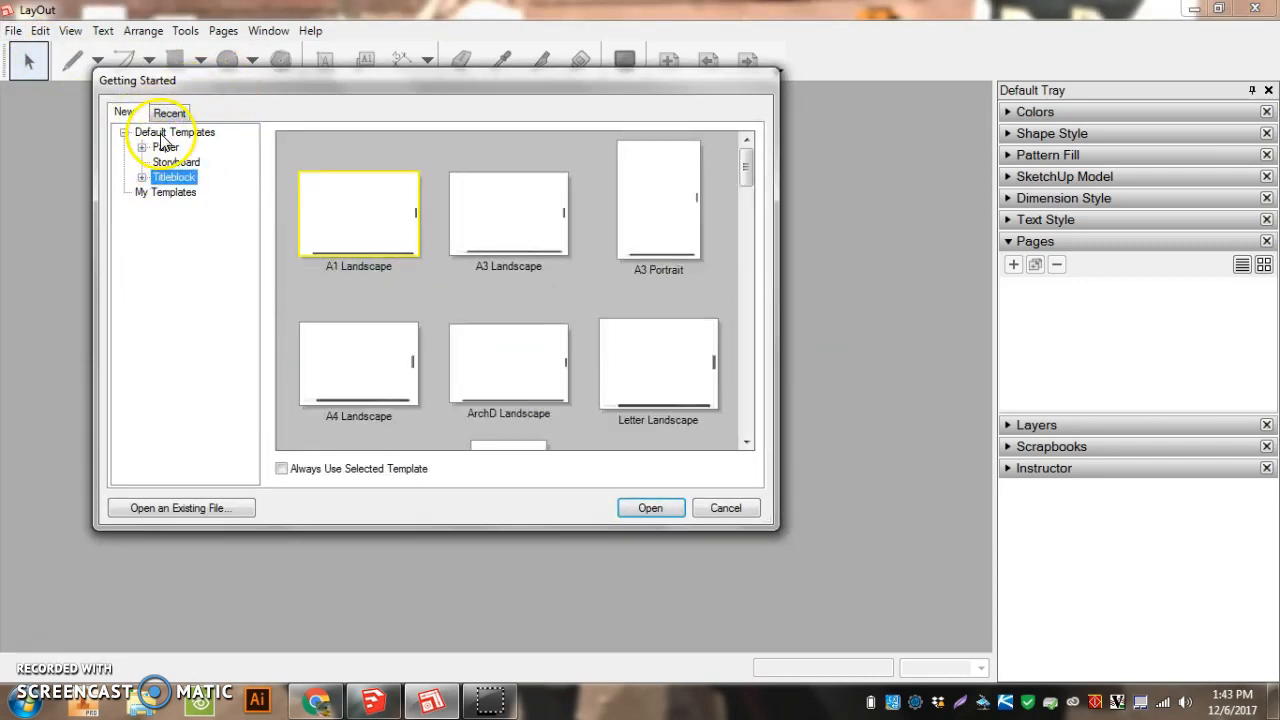
pyautogui.click(143, 177)
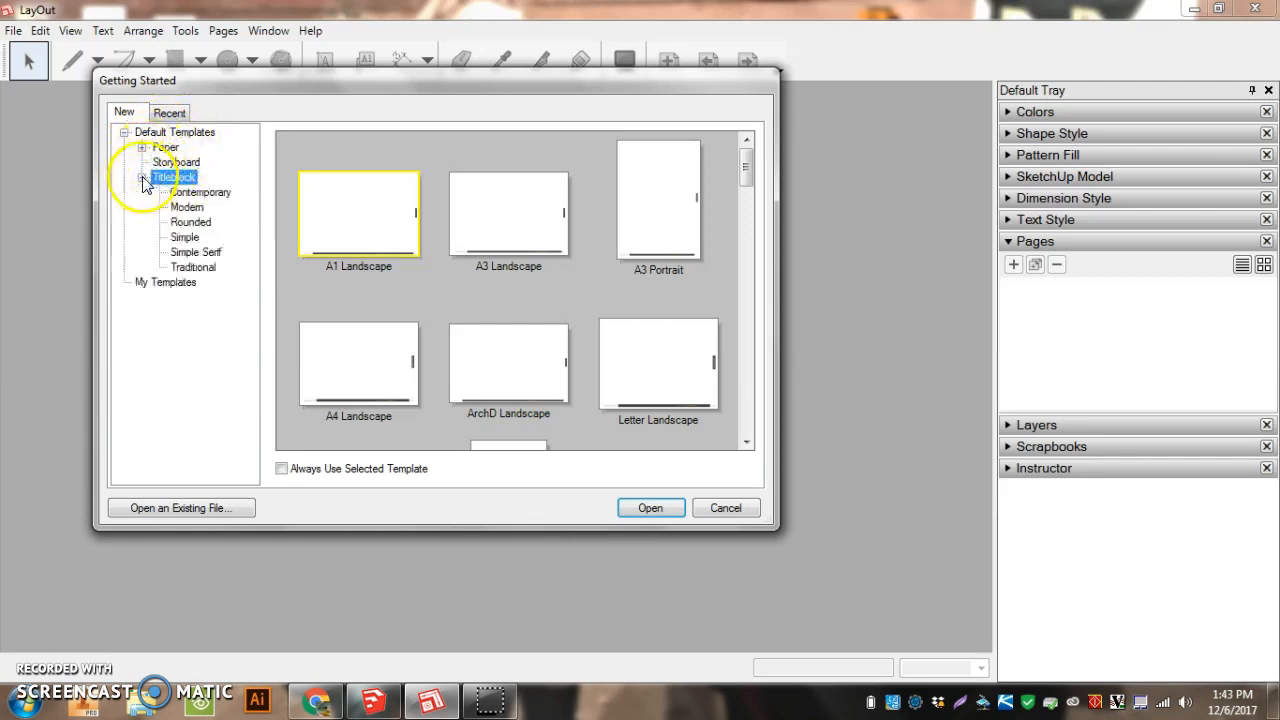
pyautogui.click(193, 267)
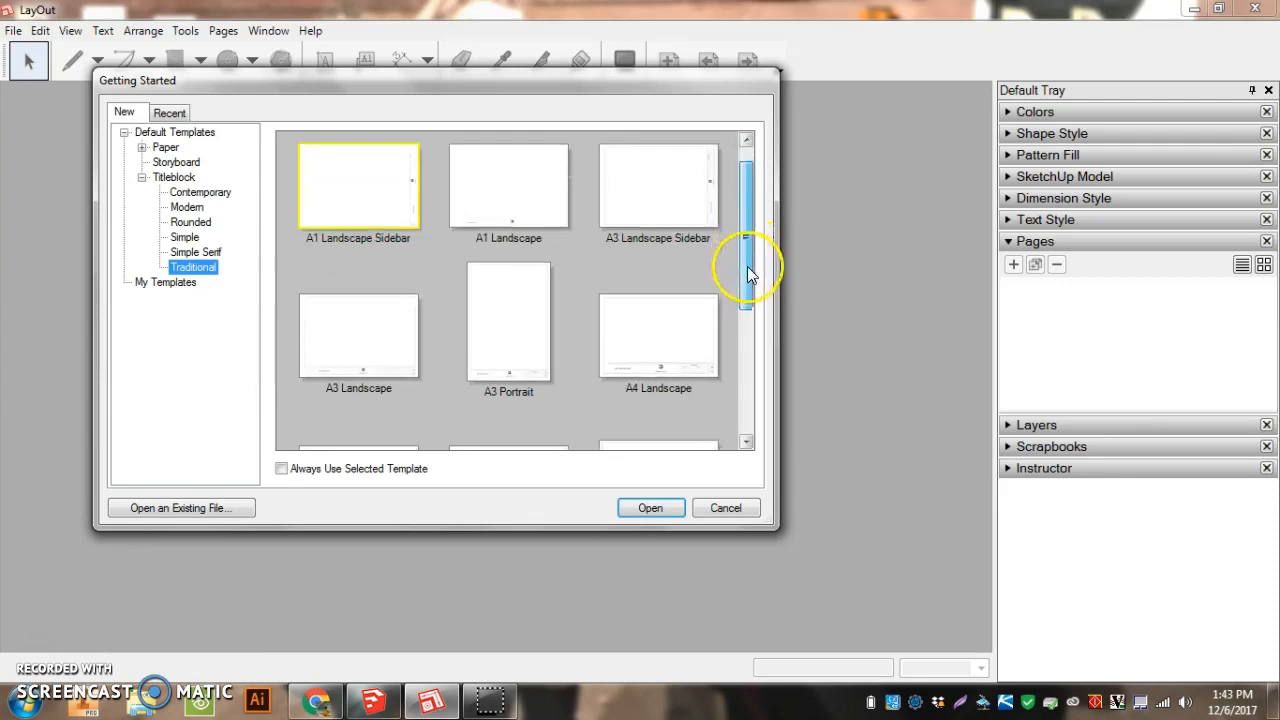
pyautogui.scroll(-3)
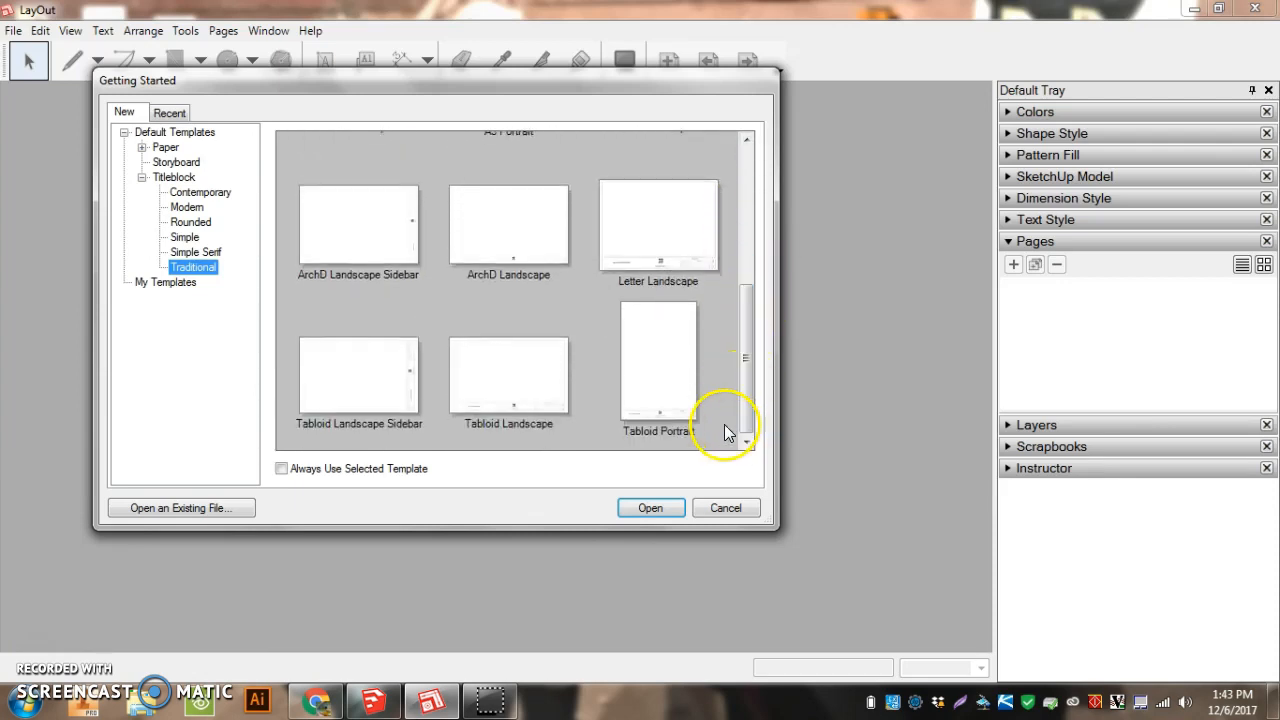
pyautogui.click(658, 225)
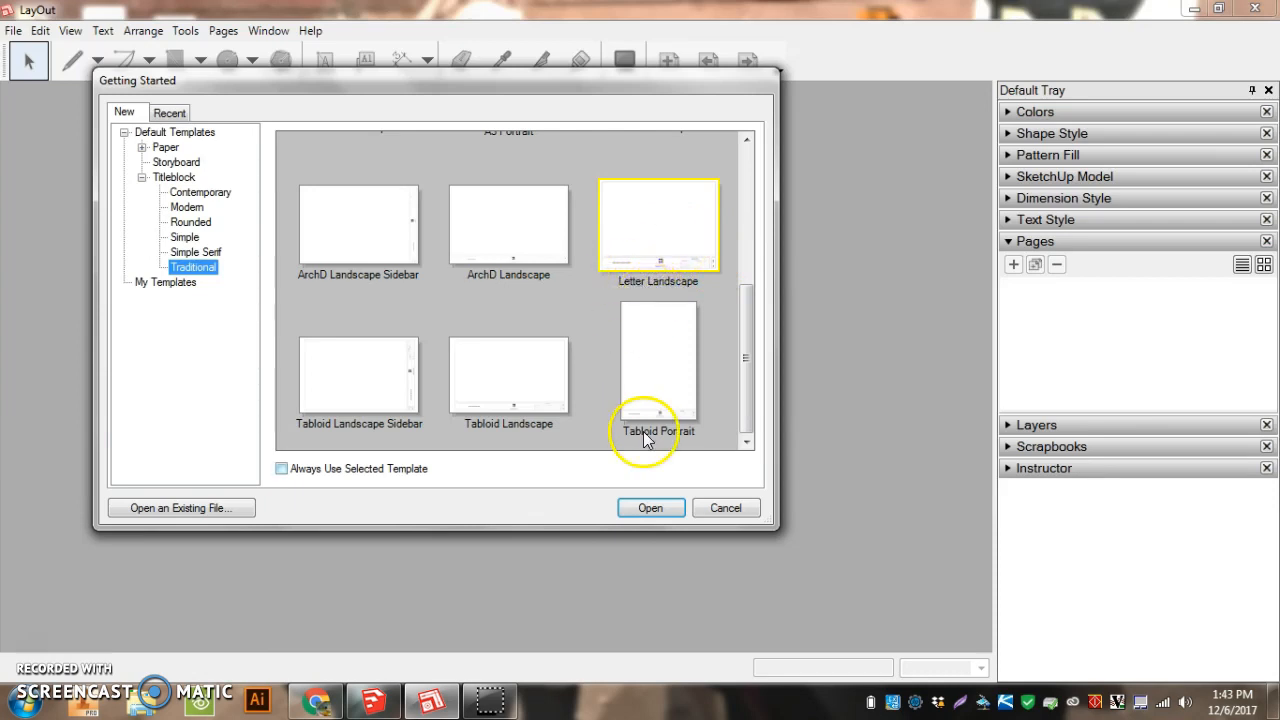
pyautogui.click(650, 508)
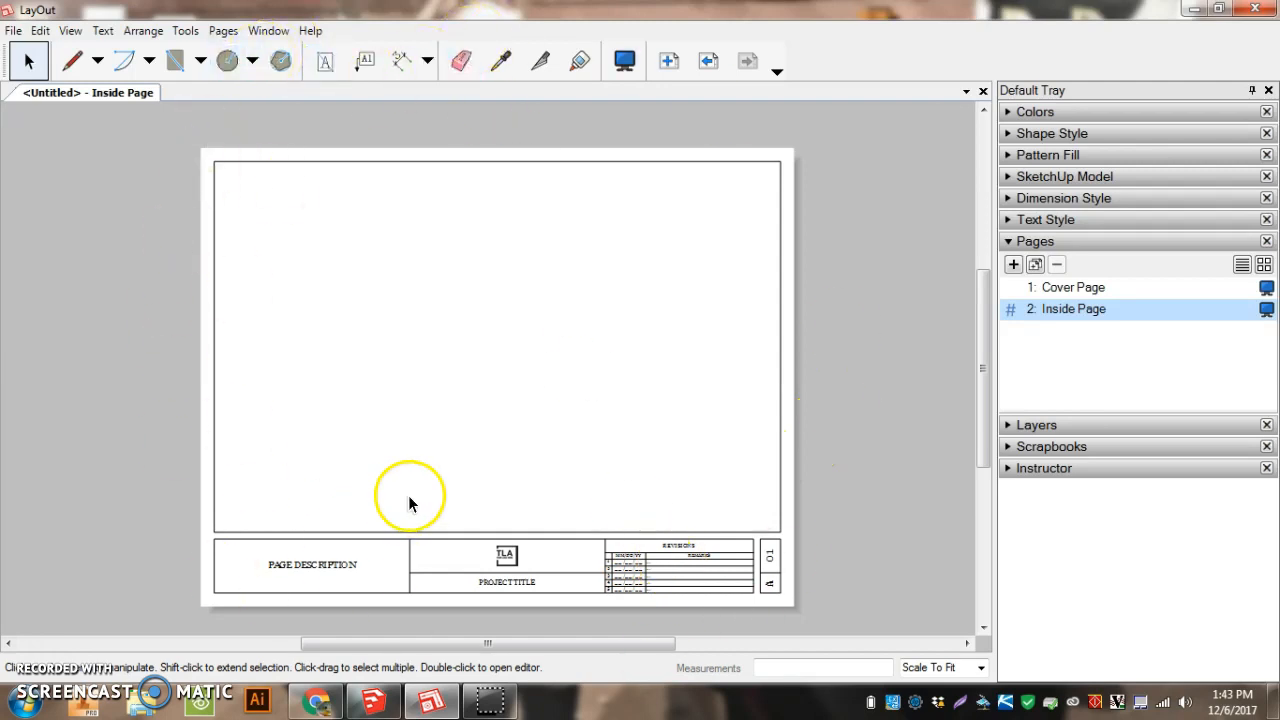
# Enter 'Mr. Hahn Hours' as the titleblock project title
pyautogui.click(506, 581)
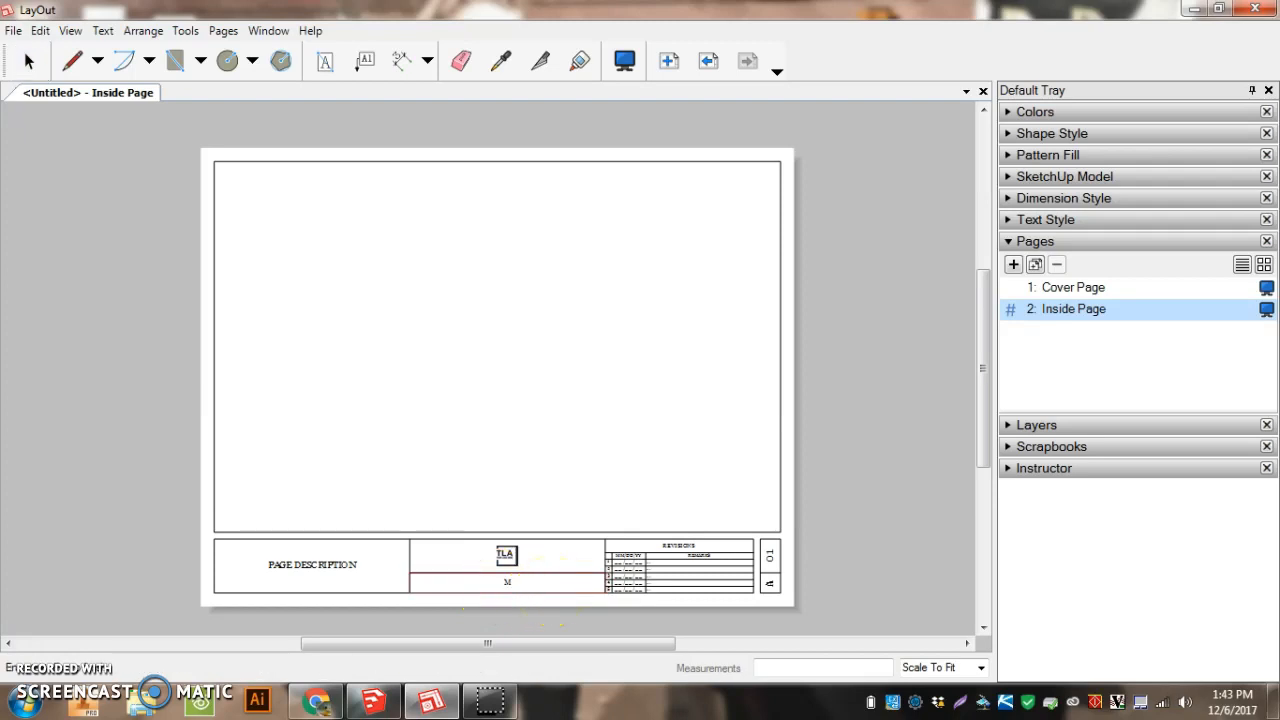
pyautogui.write('Mr. Hahn')
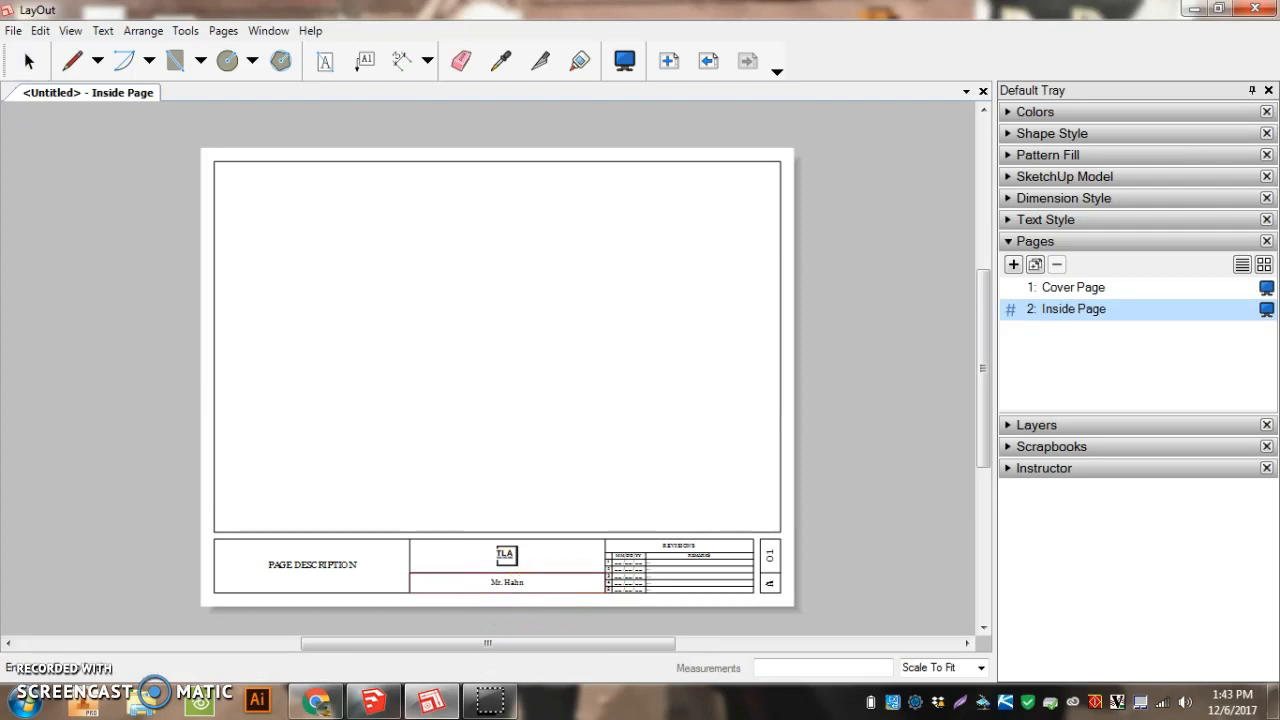
pyautogui.write('Hours')
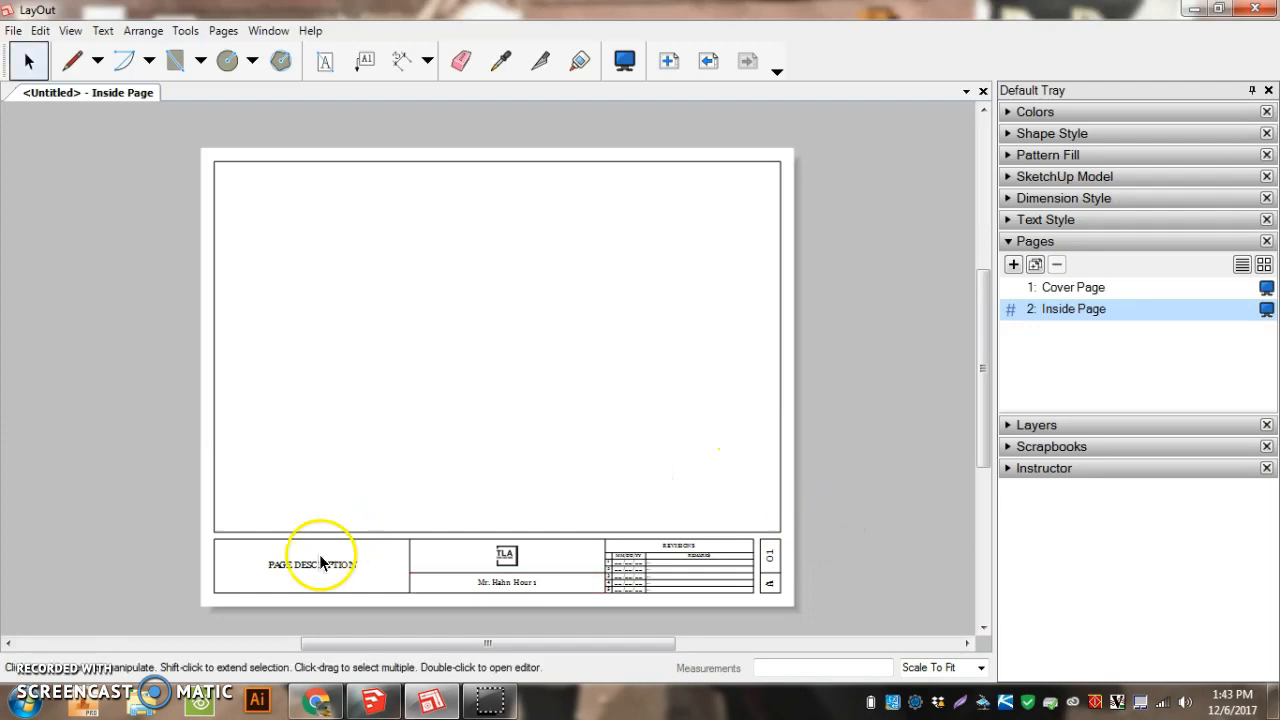
# Set the page description to 'Catapult Parts' and finish editing the titleblock
pyautogui.doubleClick(312, 564)
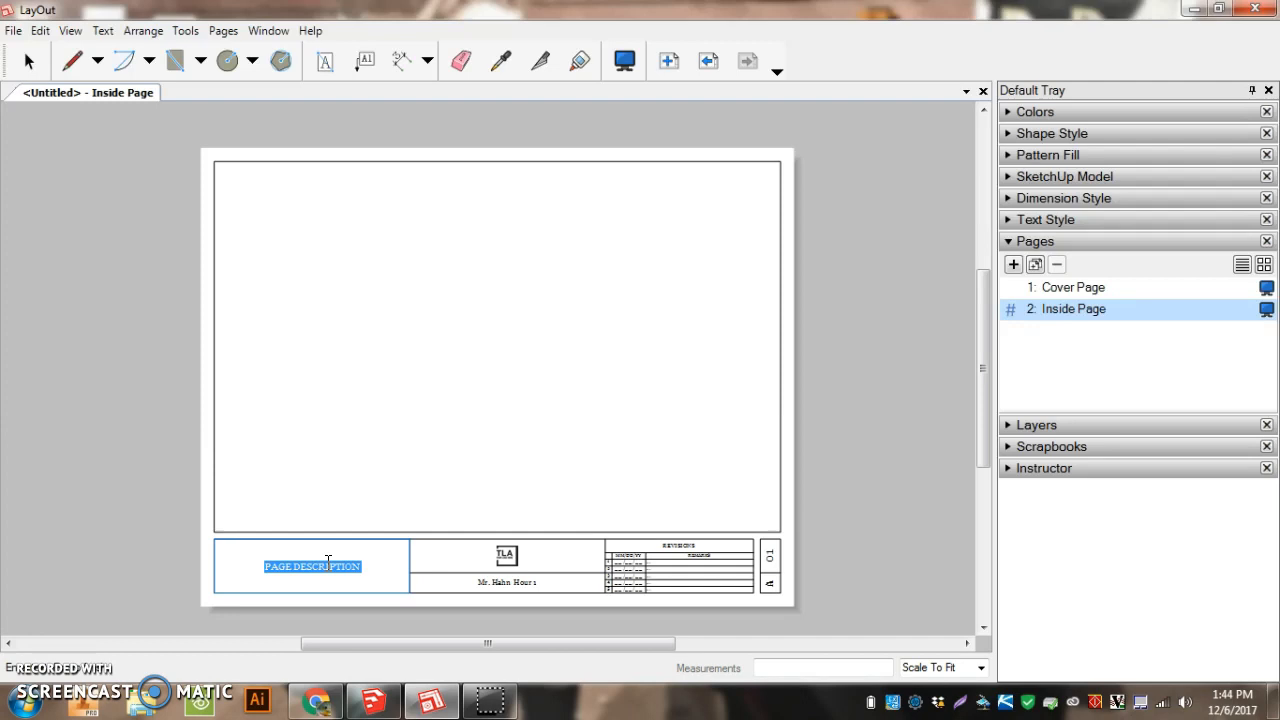
pyautogui.write('Catapult Parts')
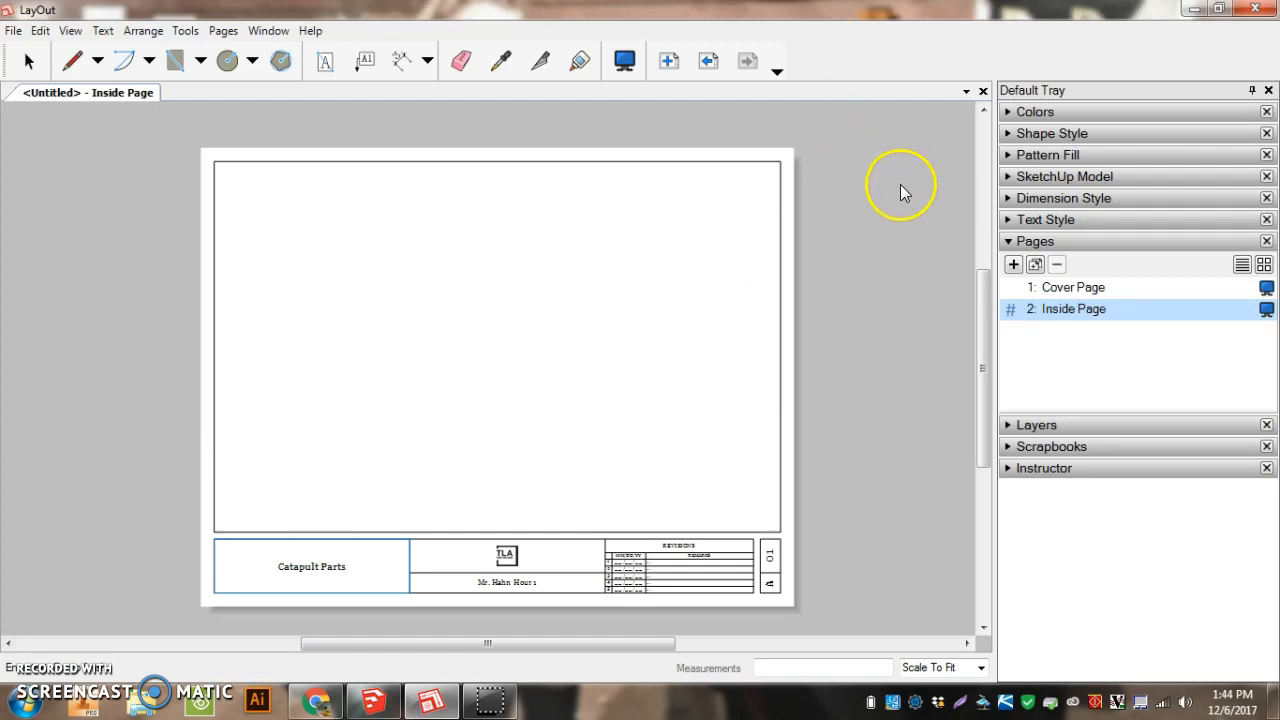
pyautogui.click(311, 565)
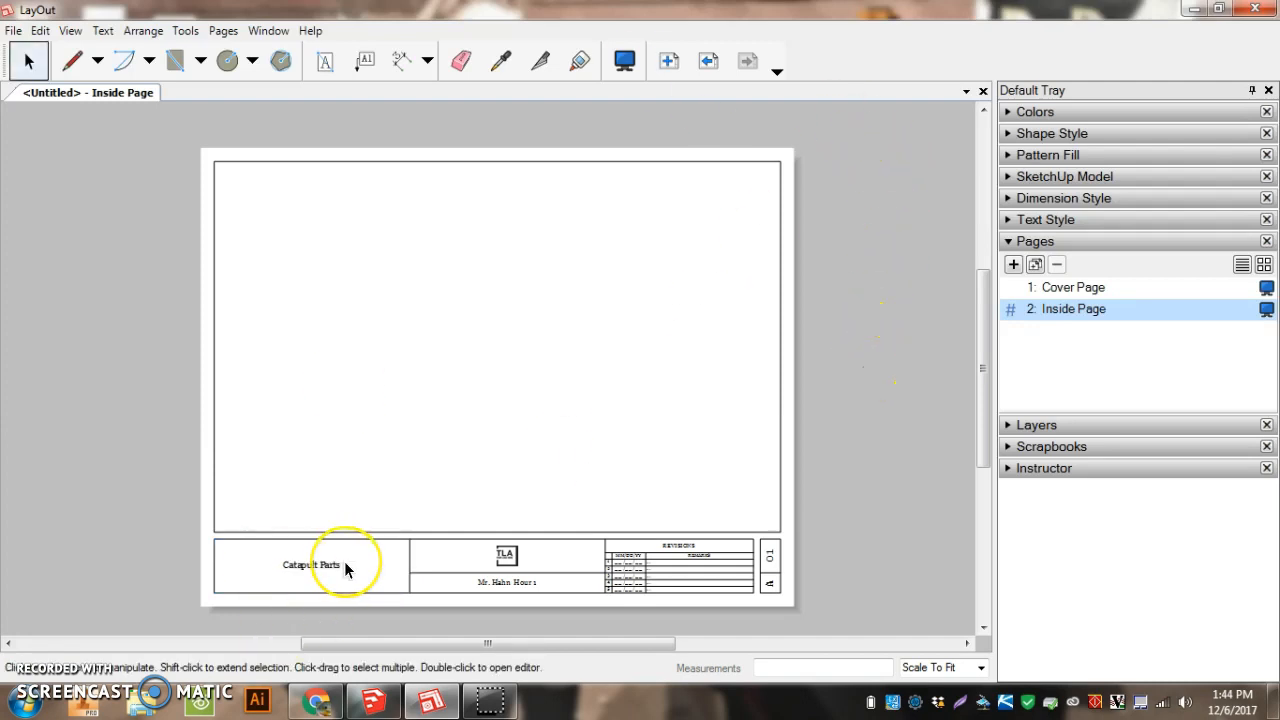
pyautogui.moveTo(820, 270)
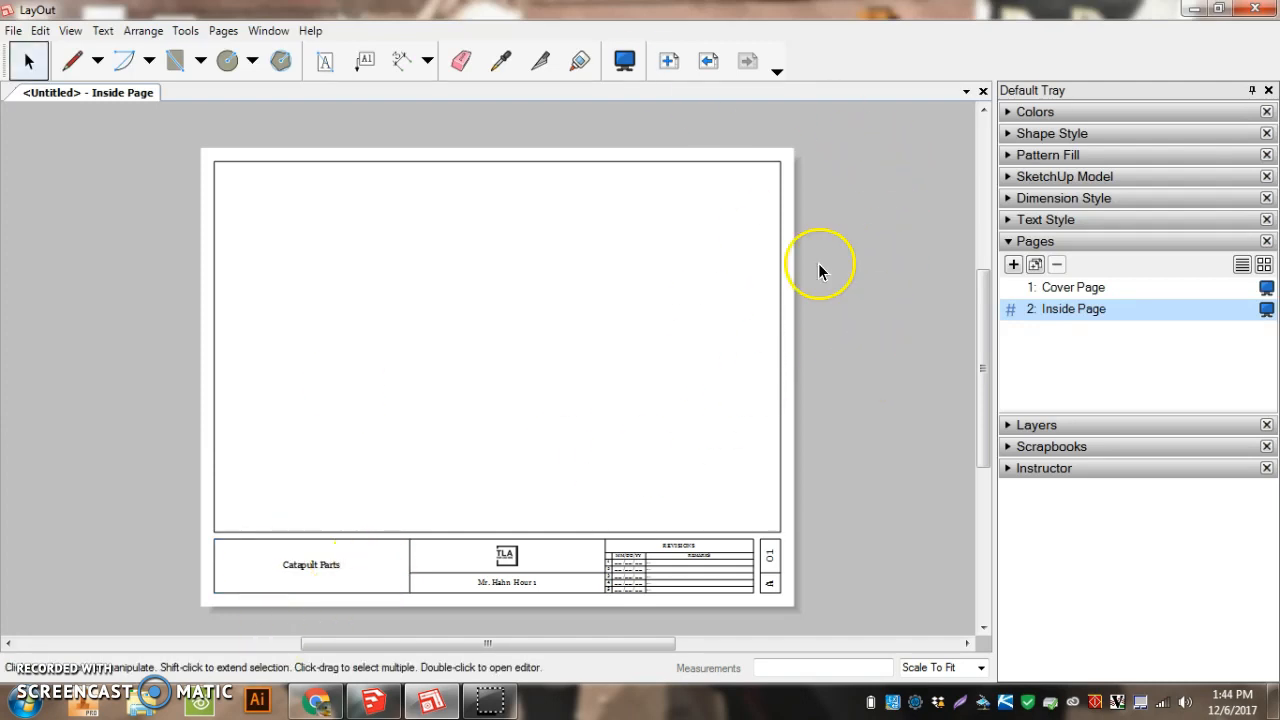
pyautogui.moveTo(1073, 295)
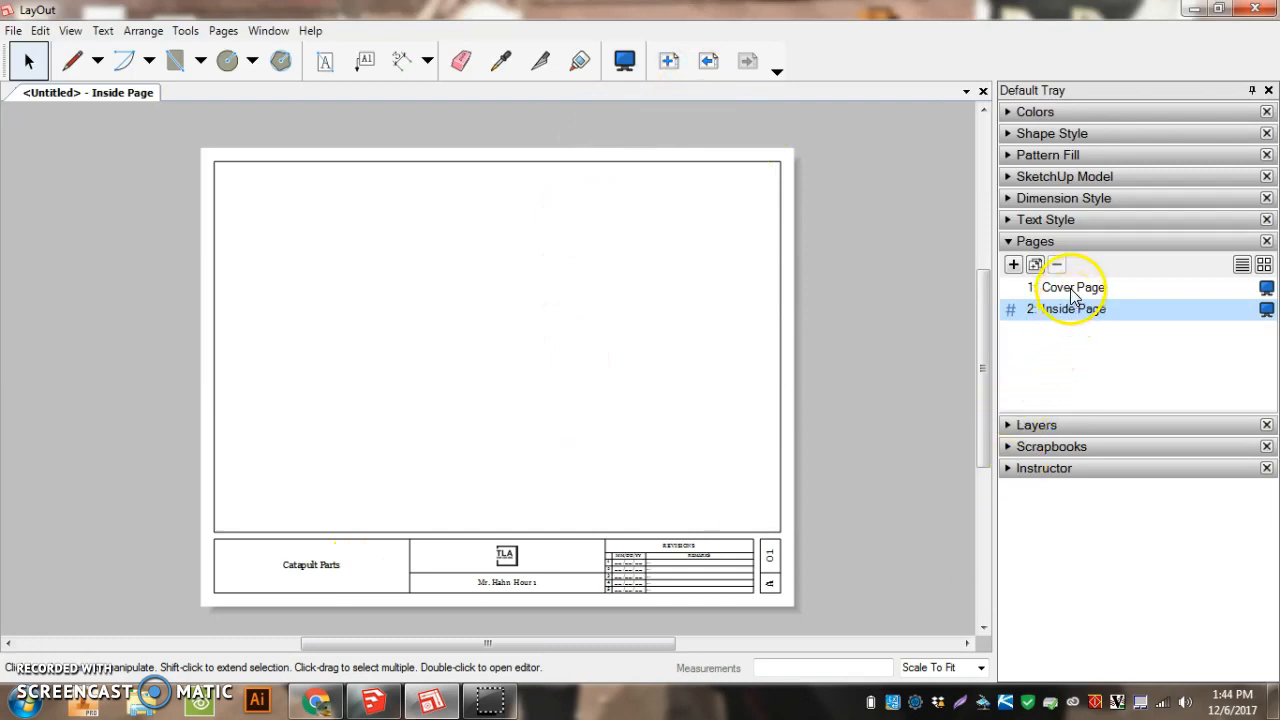
# Delete the Cover Page in the Pages tray, leaving only the Inside Page
pyautogui.click(1072, 287)
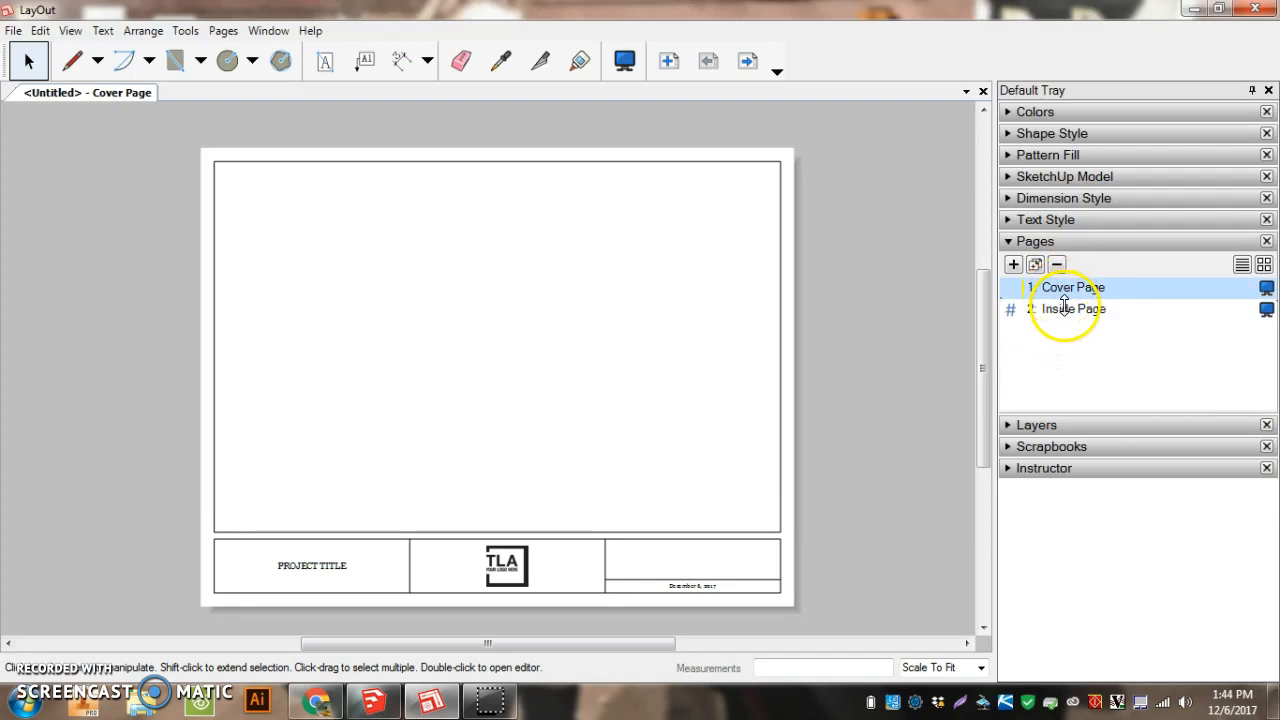
pyautogui.click(1073, 309)
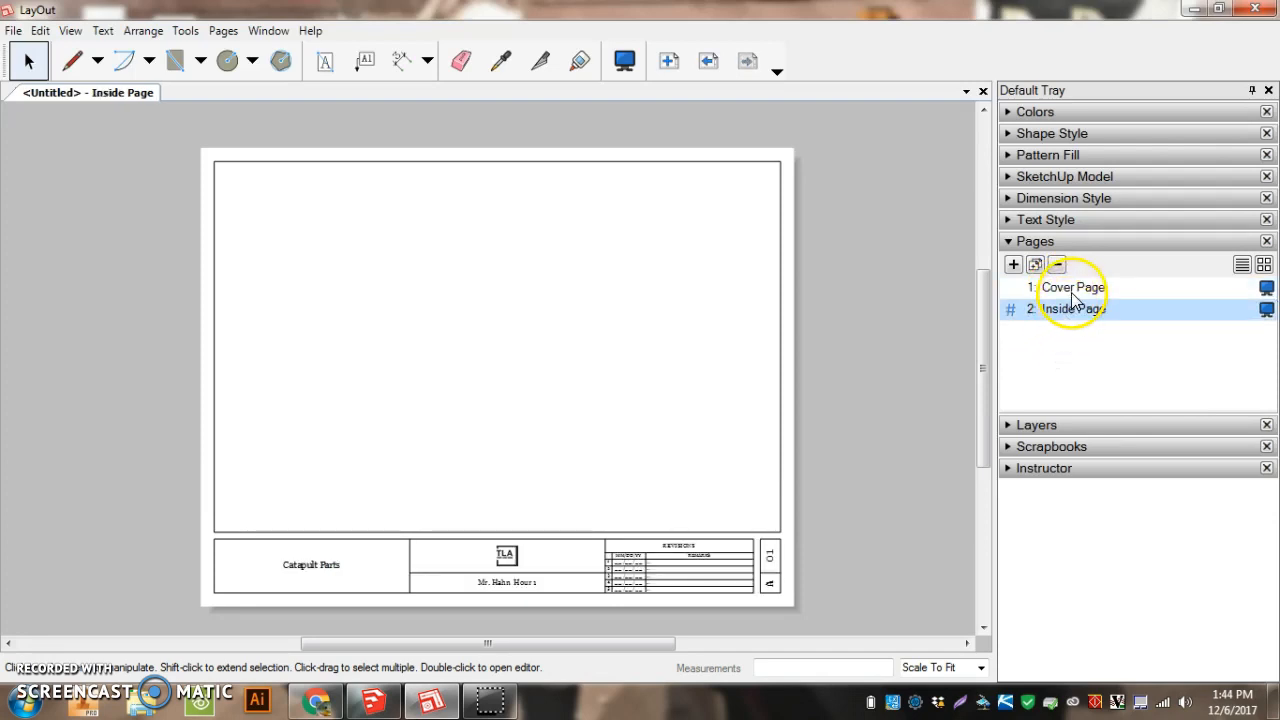
pyautogui.click(1057, 264)
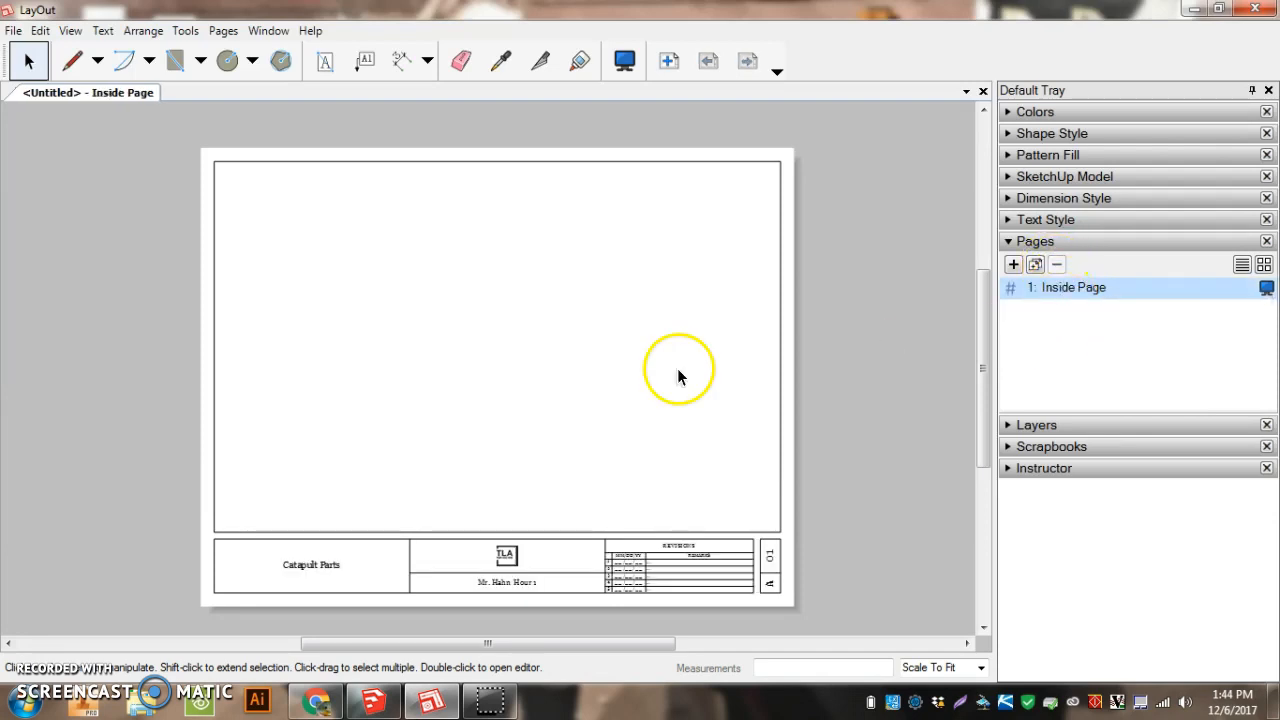
pyautogui.moveTo(578, 553)
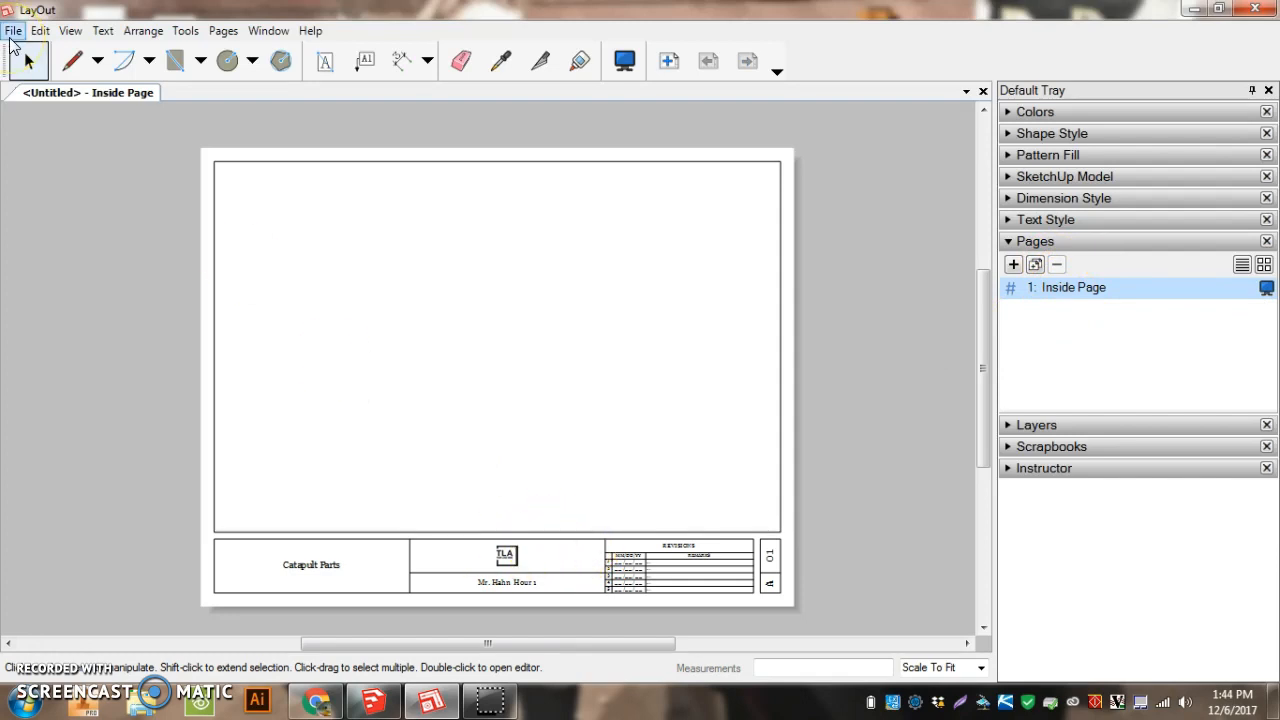
# Expand the SketchUp Model panel and review its View and Styles settings
pyautogui.click(14, 30)
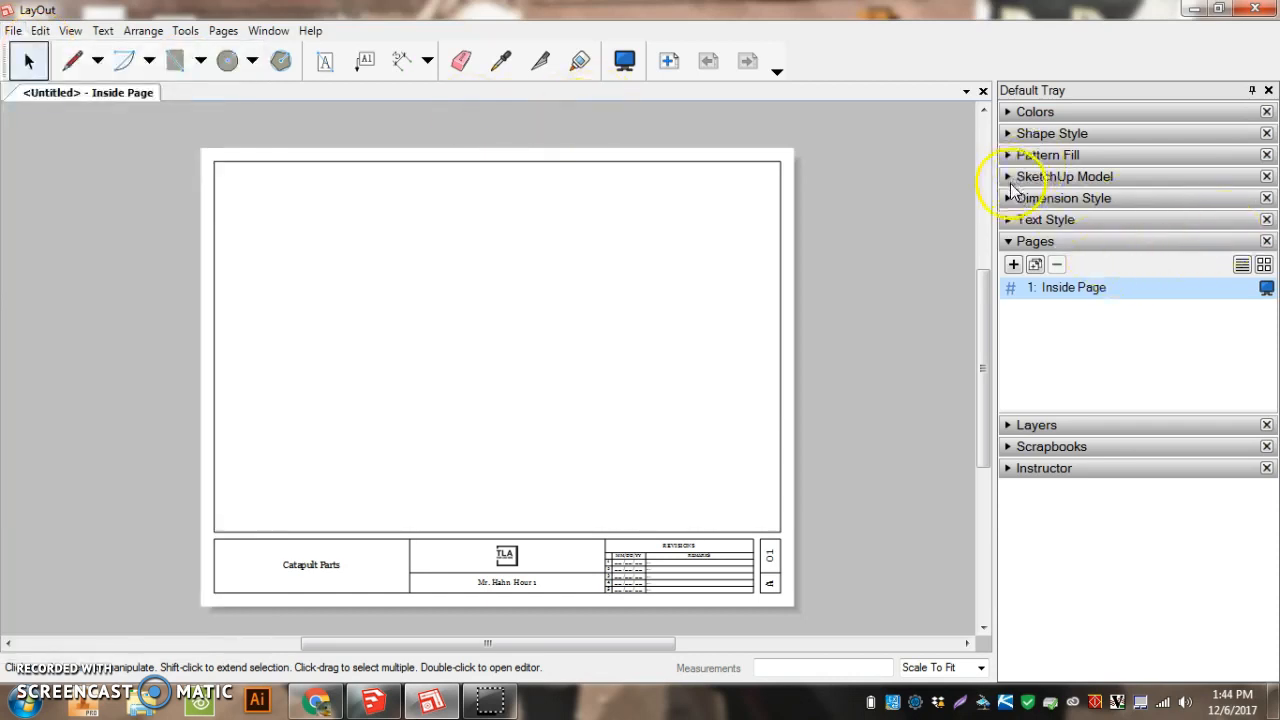
pyautogui.click(1035, 240)
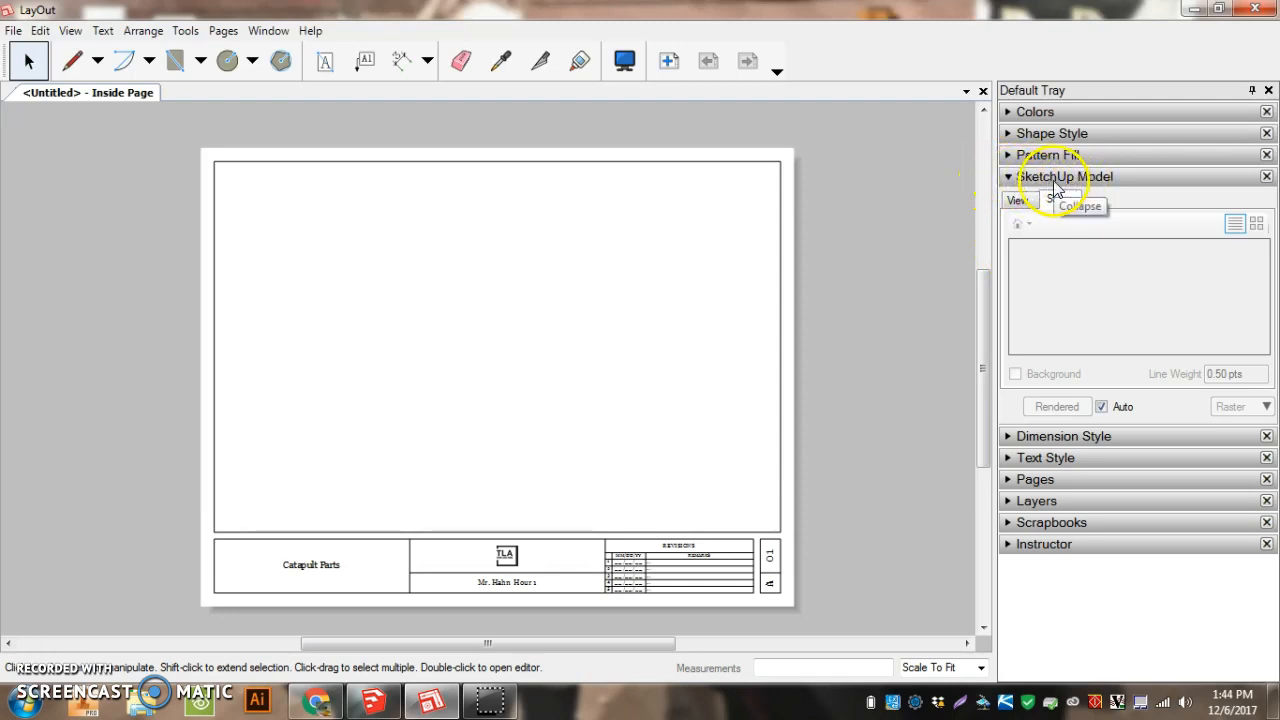
pyautogui.click(1017, 199)
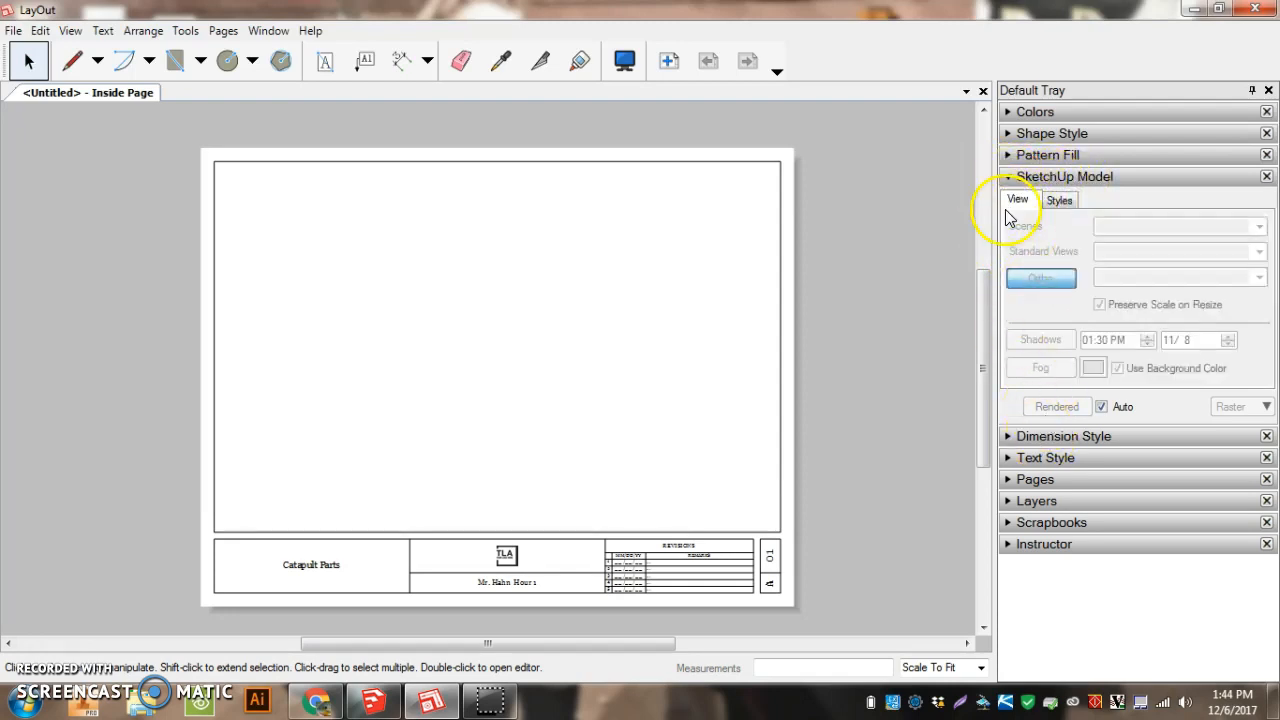
pyautogui.click(1059, 199)
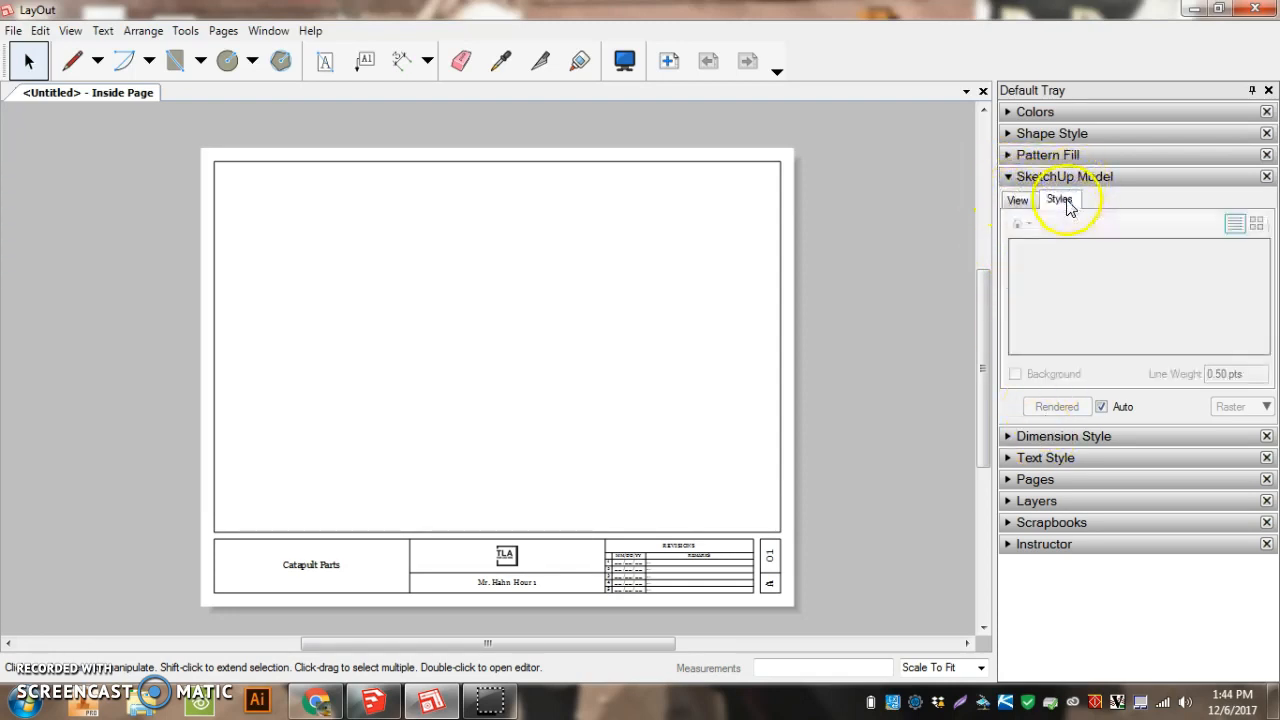
pyautogui.moveTo(1018, 385)
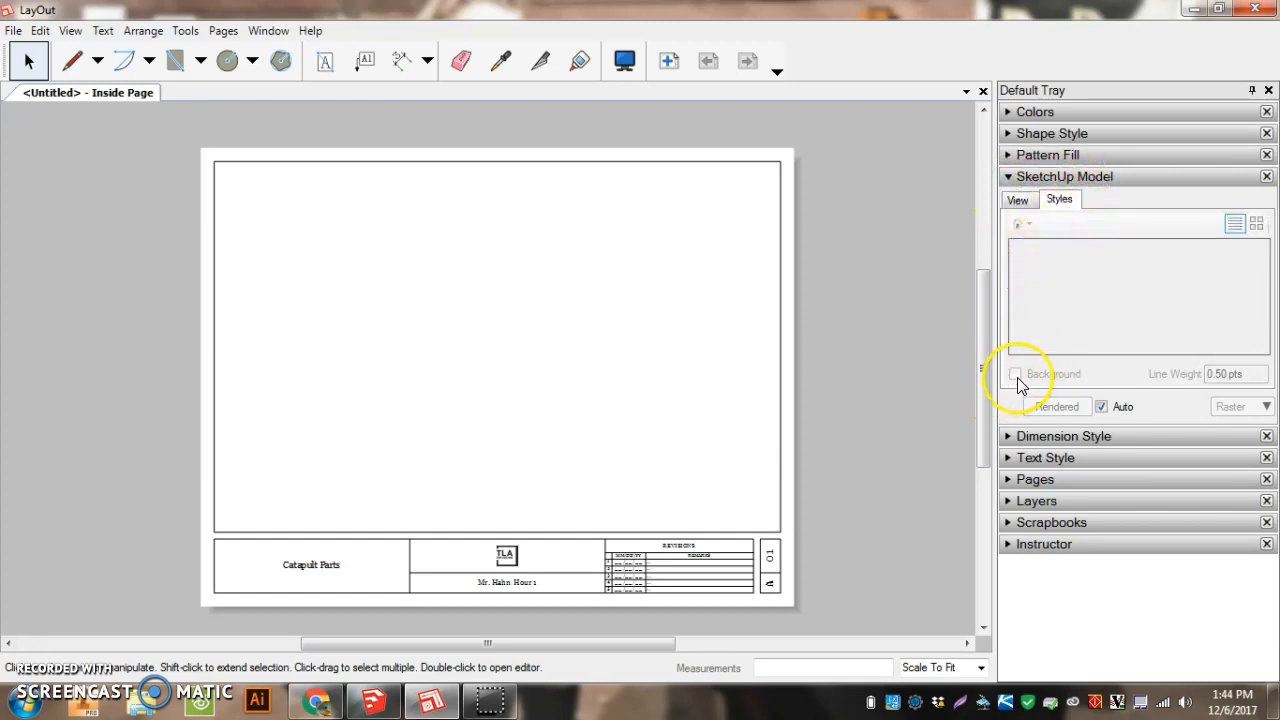
pyautogui.click(13, 30)
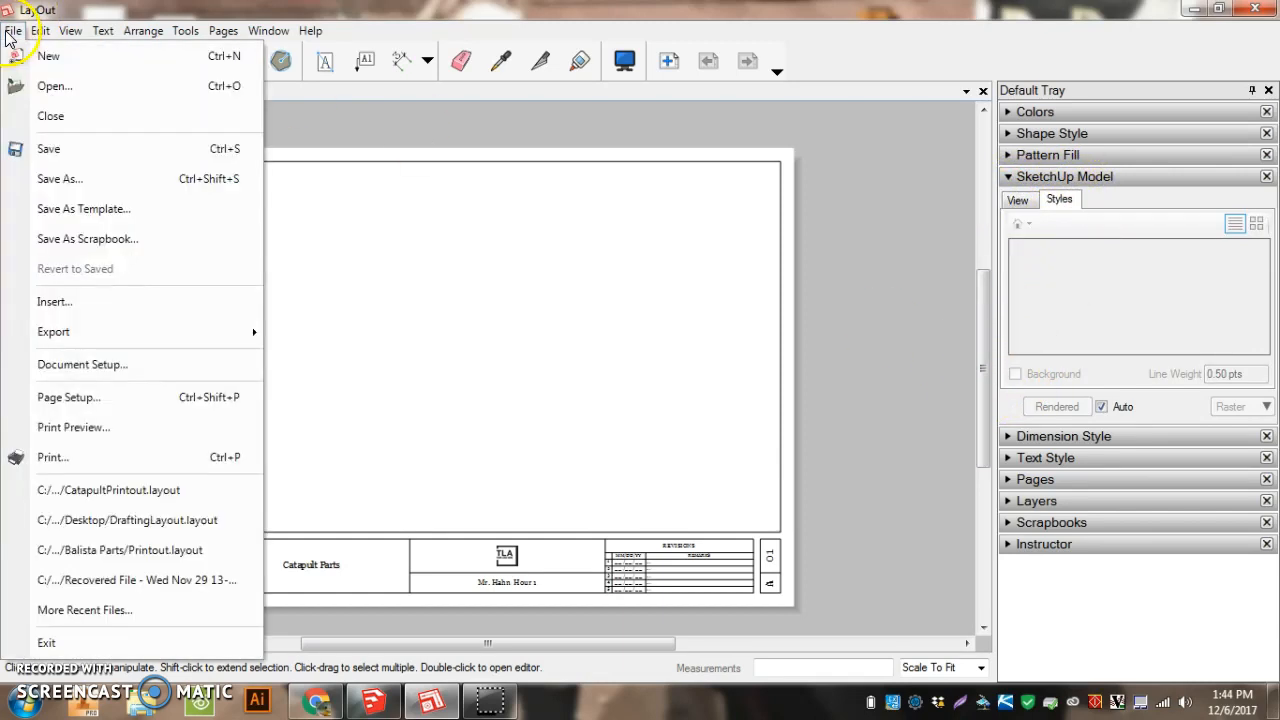
pyautogui.moveTo(78, 301)
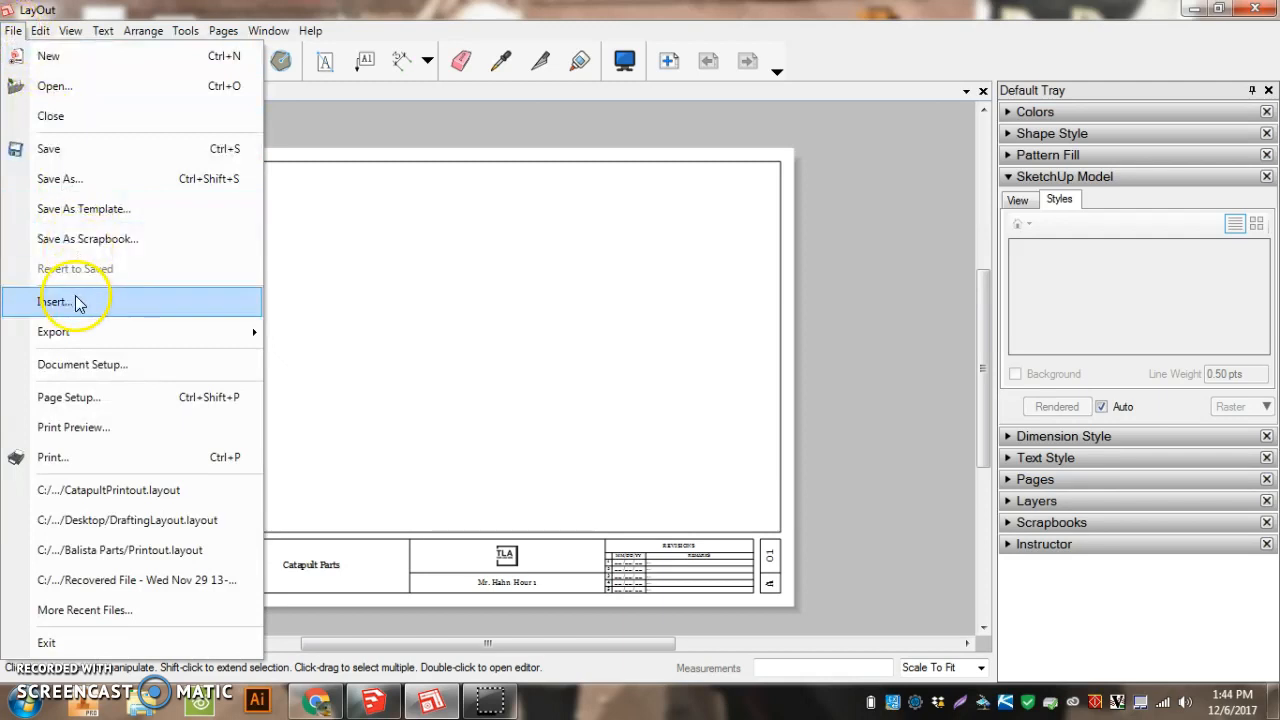
# Insert Catapult 1.skp from the Catapult Parts folder and select its viewport
pyautogui.click(54, 301)
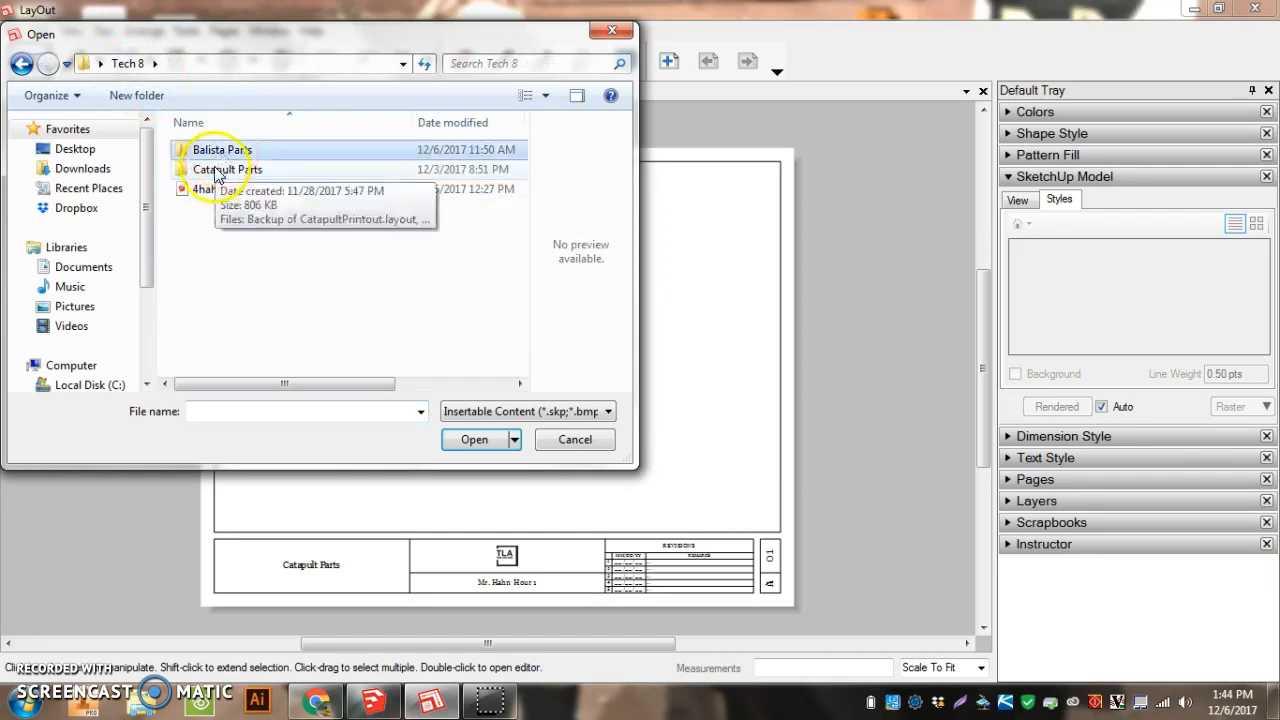
pyautogui.doubleClick(226, 169)
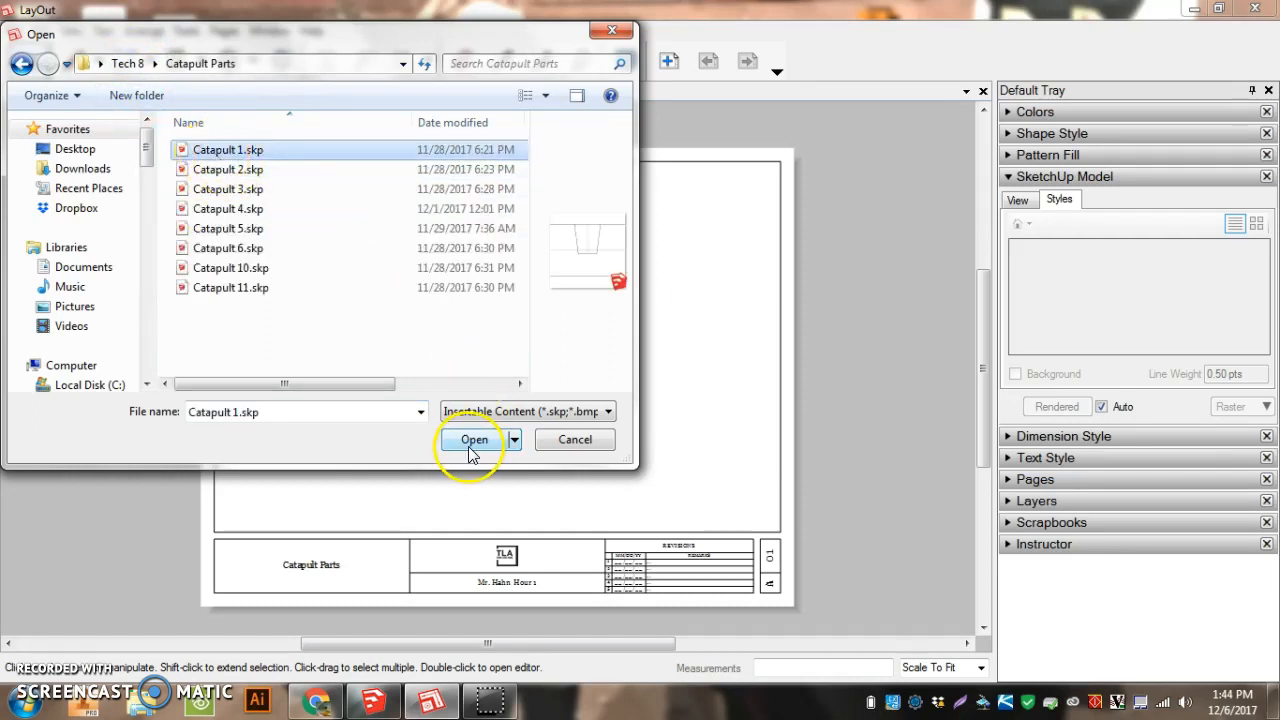
pyautogui.click(474, 440)
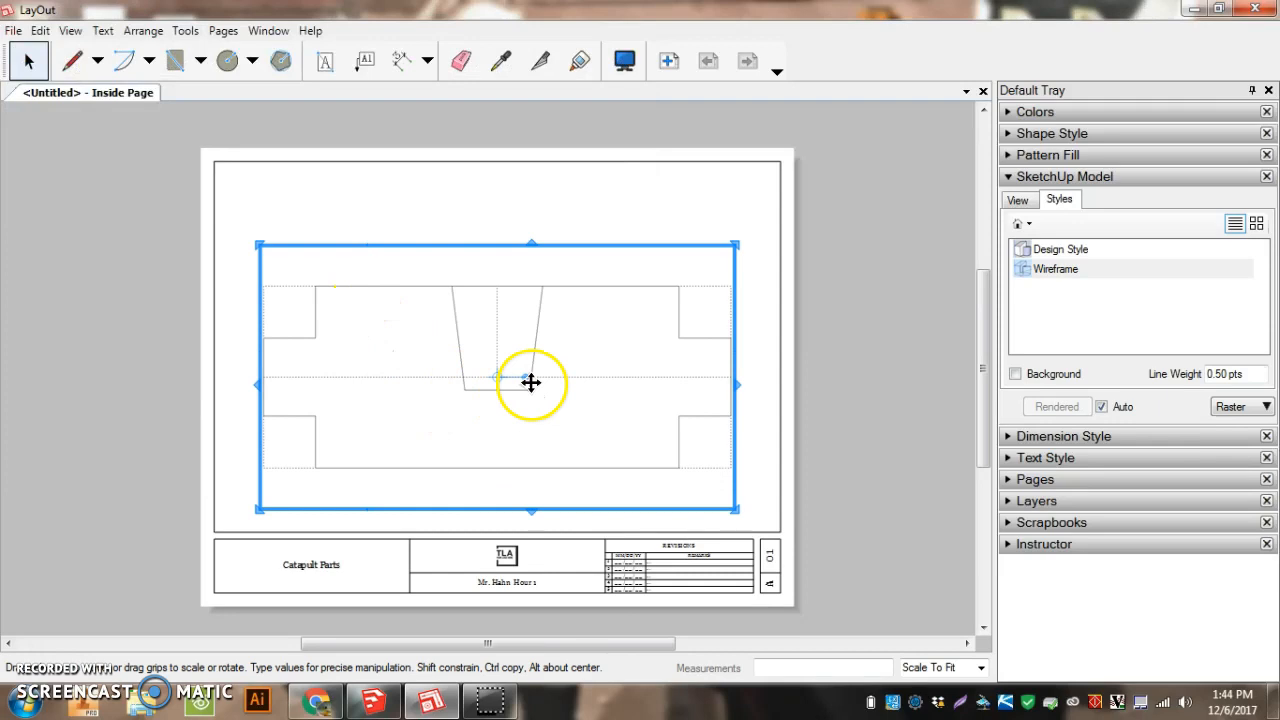
pyautogui.click(1016, 374)
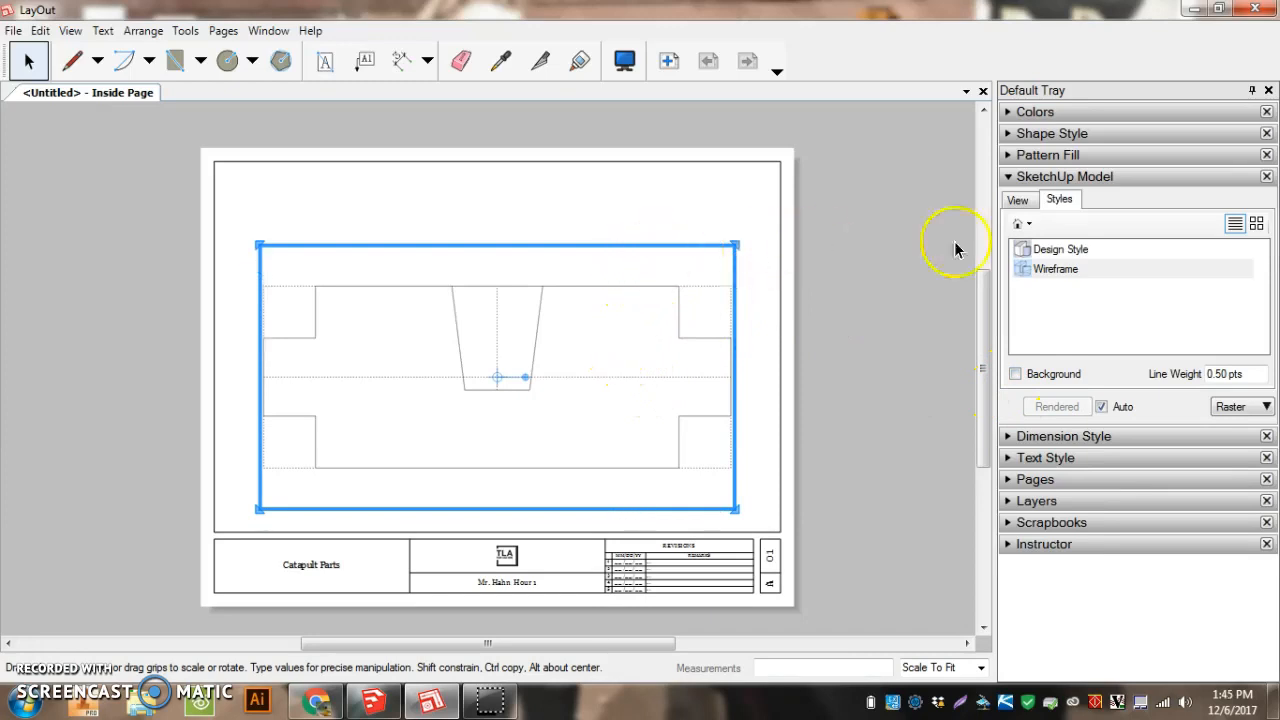
pyautogui.moveTo(560, 245)
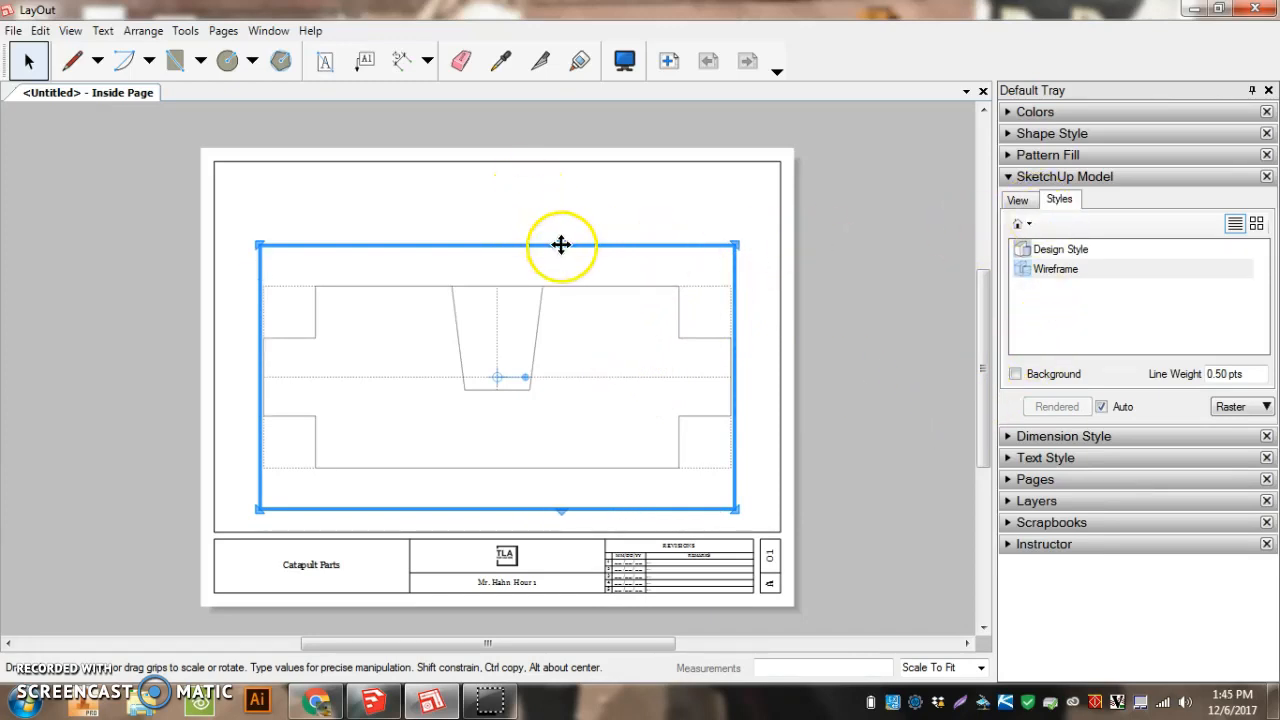
# Set the Catapult 1 view to Full Size (1:1) and shrink its frame tightly around the part
pyautogui.rightClick(560, 246)
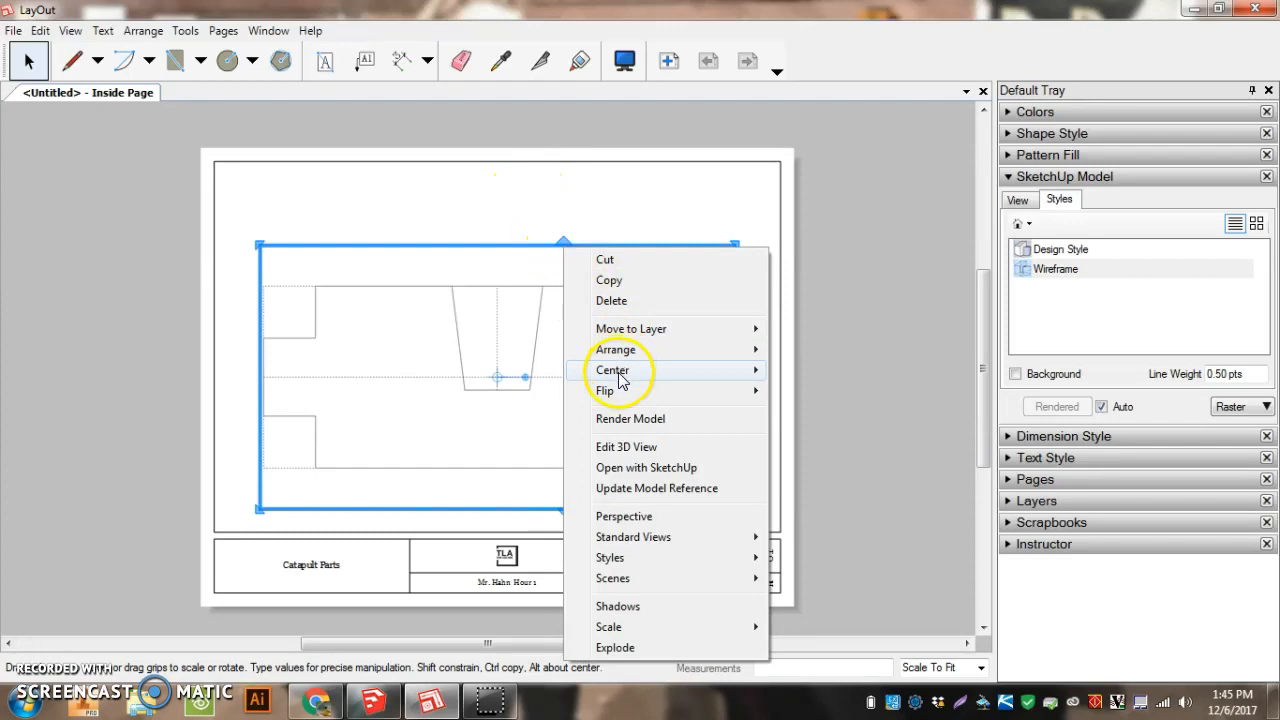
pyautogui.moveTo(672, 697)
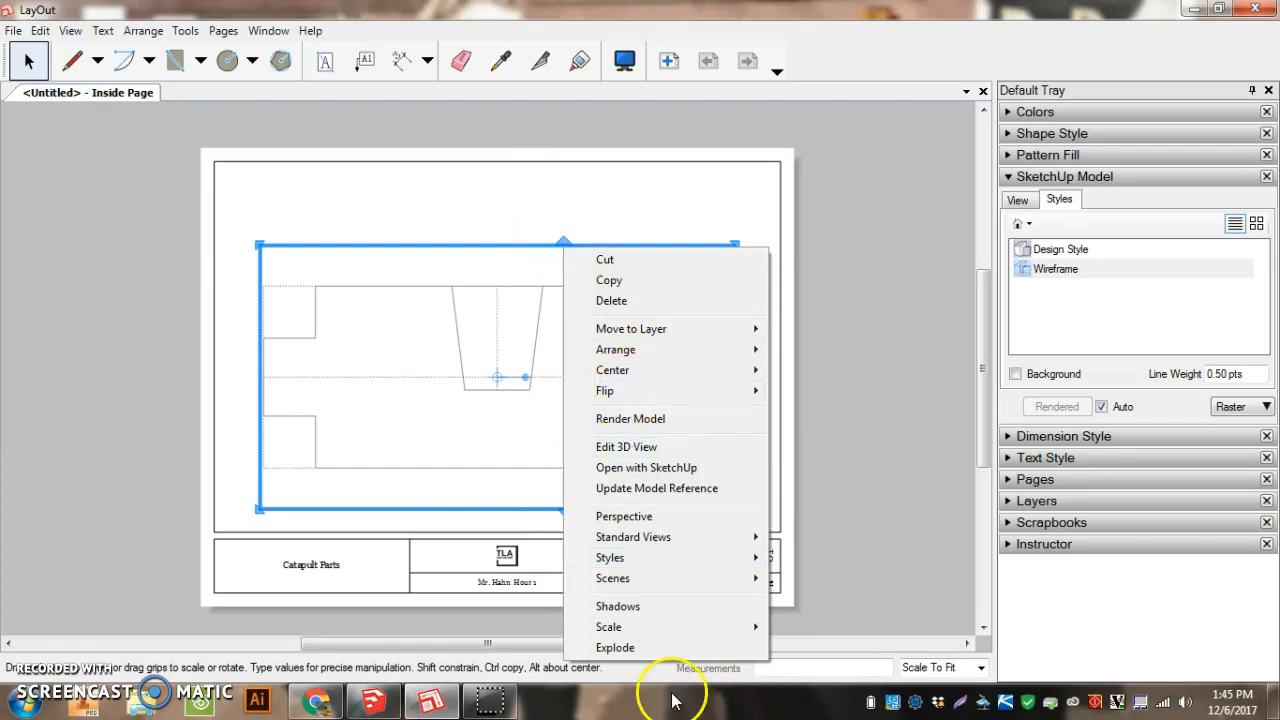
pyautogui.click(608, 627)
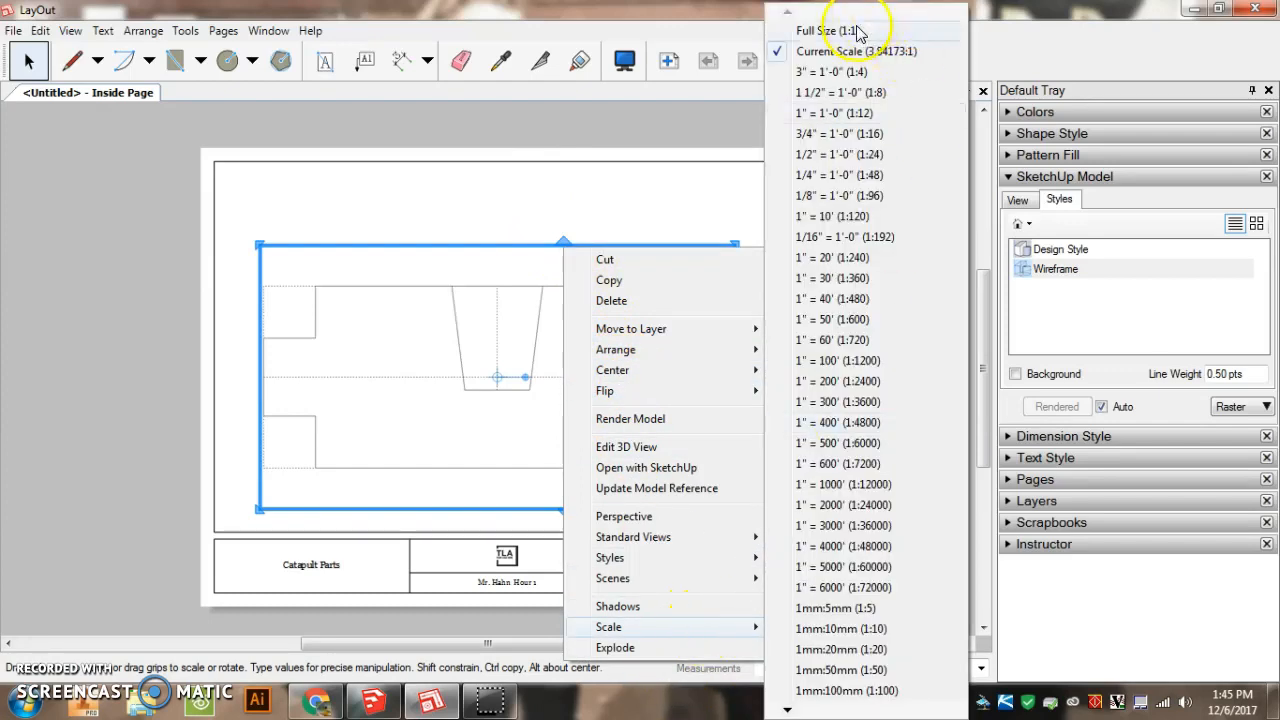
pyautogui.click(830, 31)
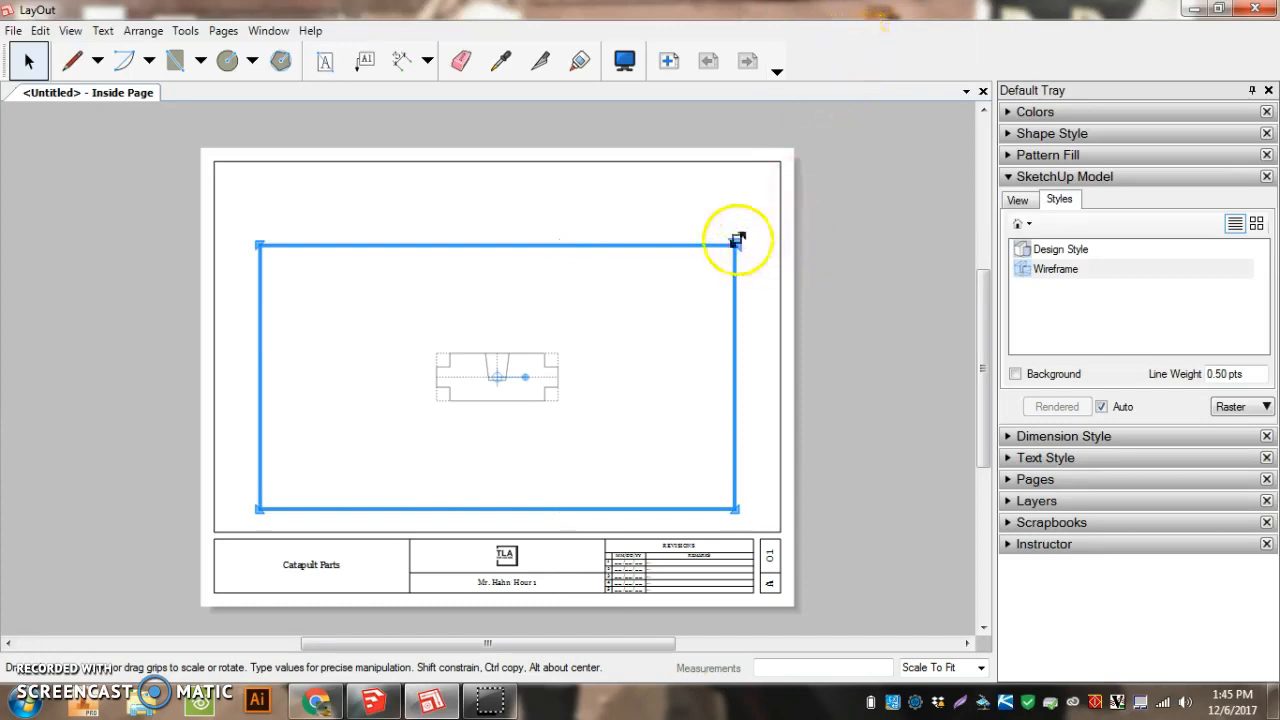
pyautogui.moveTo(737, 240); pyautogui.dragTo(572, 347)
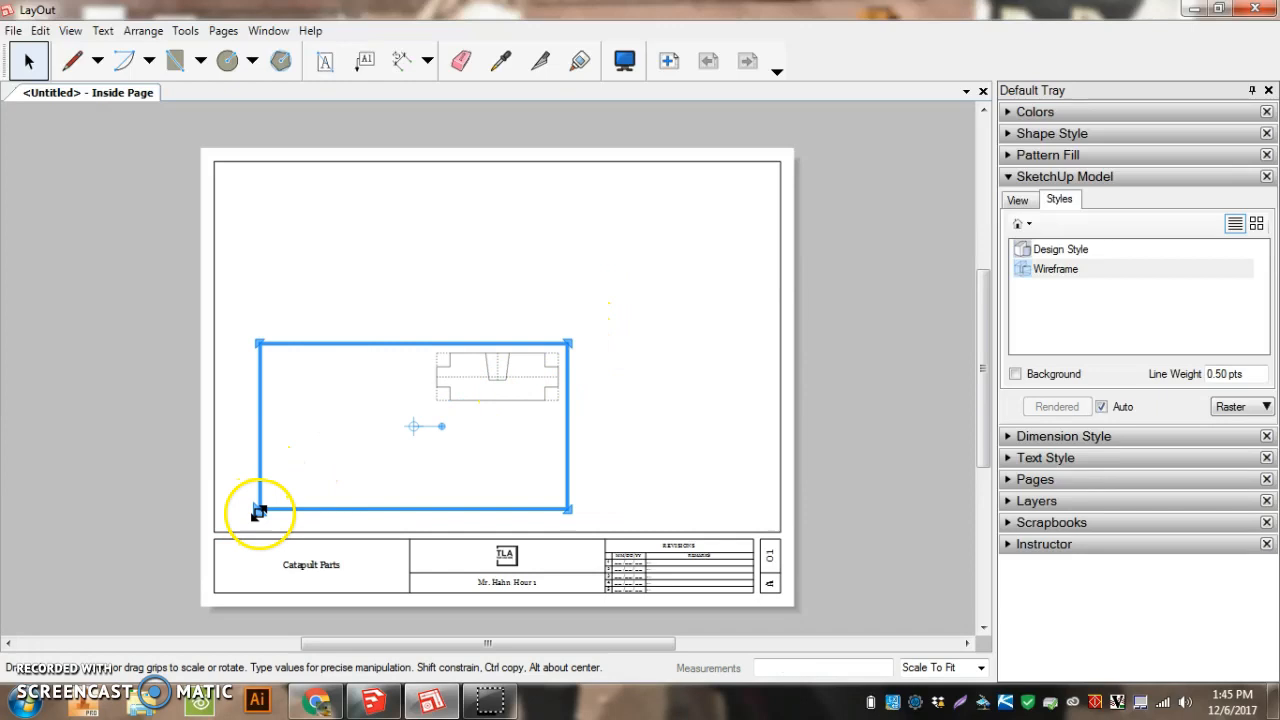
pyautogui.moveTo(258, 510); pyautogui.dragTo(420, 410)
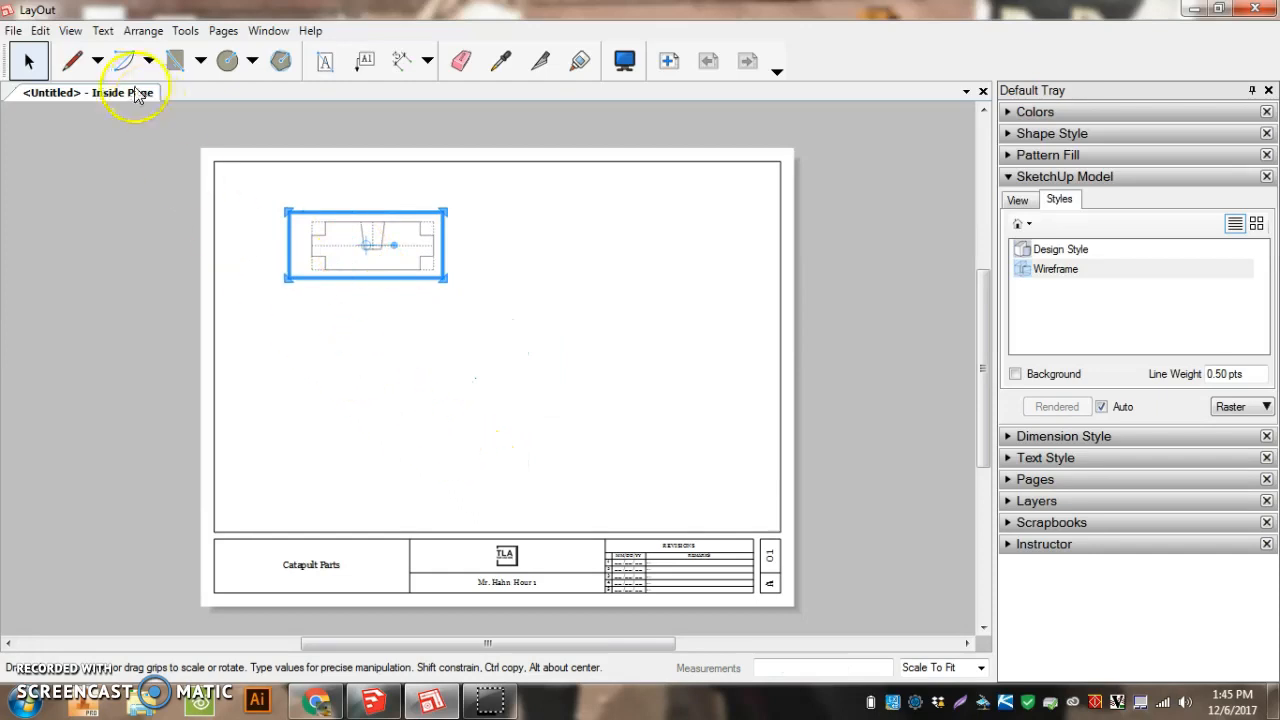
# Insert Catapult 2.skp and resize its round part viewport with the corner grips
pyautogui.click(13, 30)
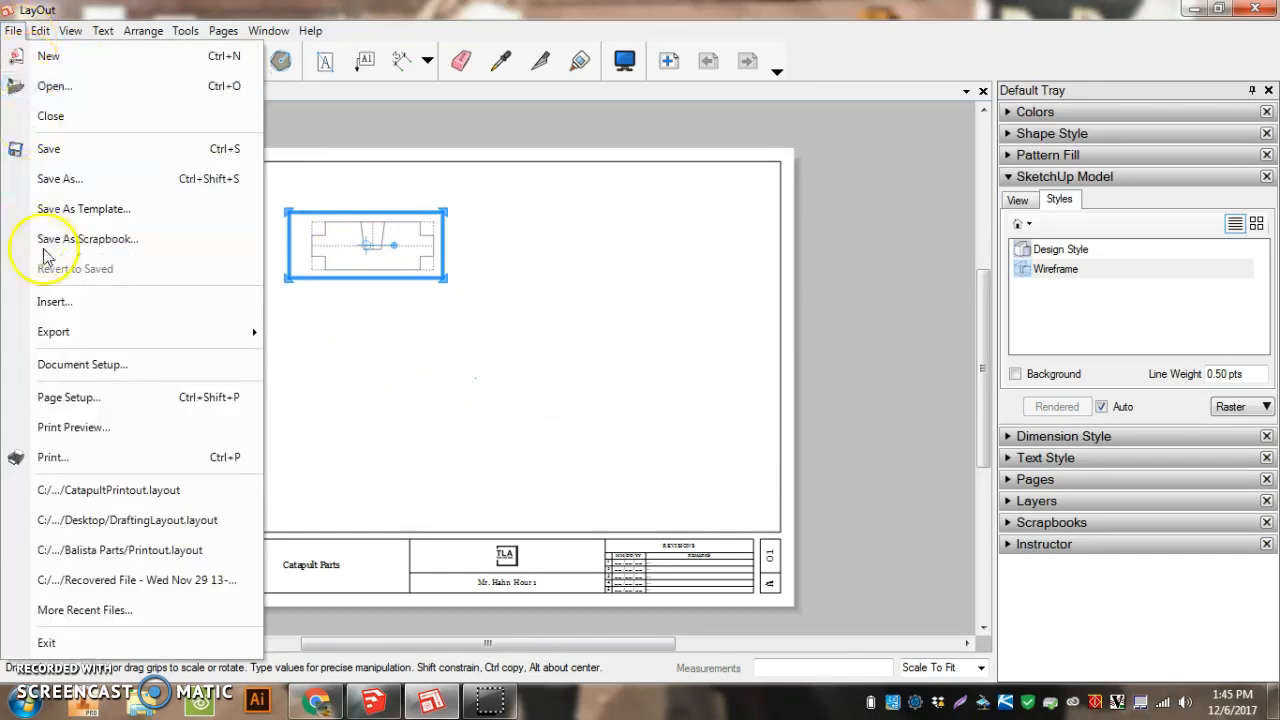
pyautogui.click(54, 301)
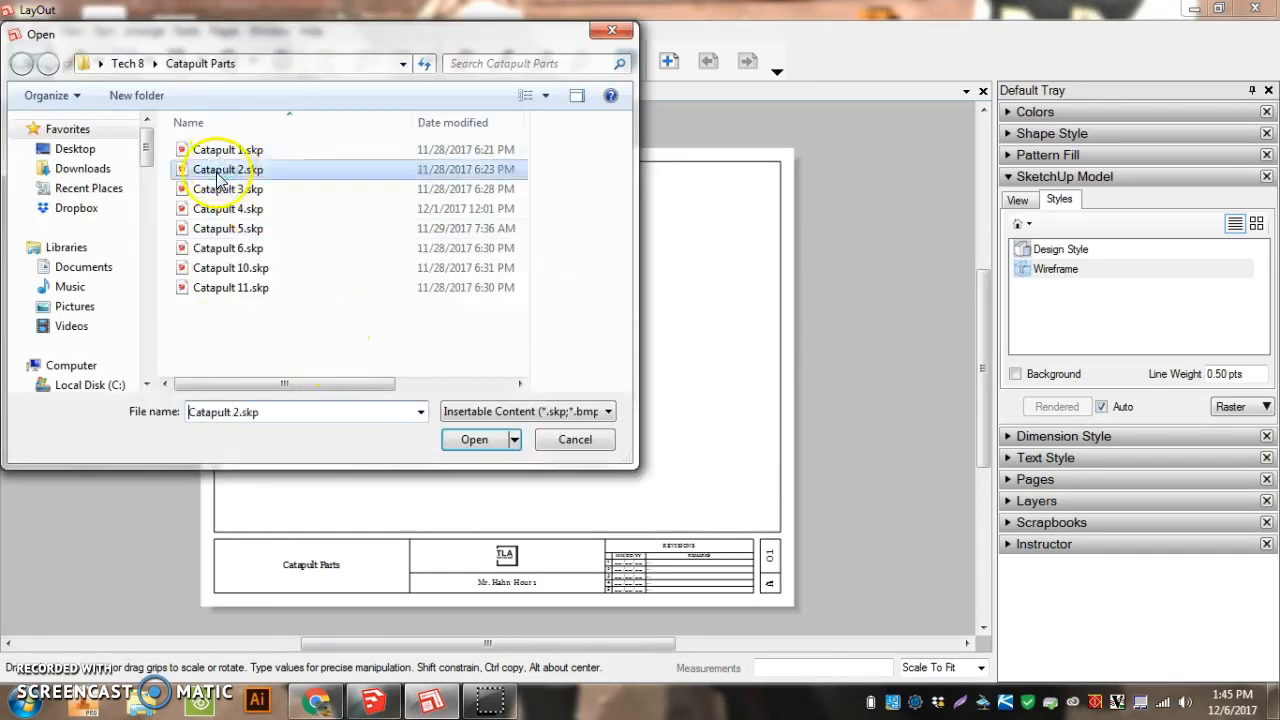
pyautogui.click(474, 439)
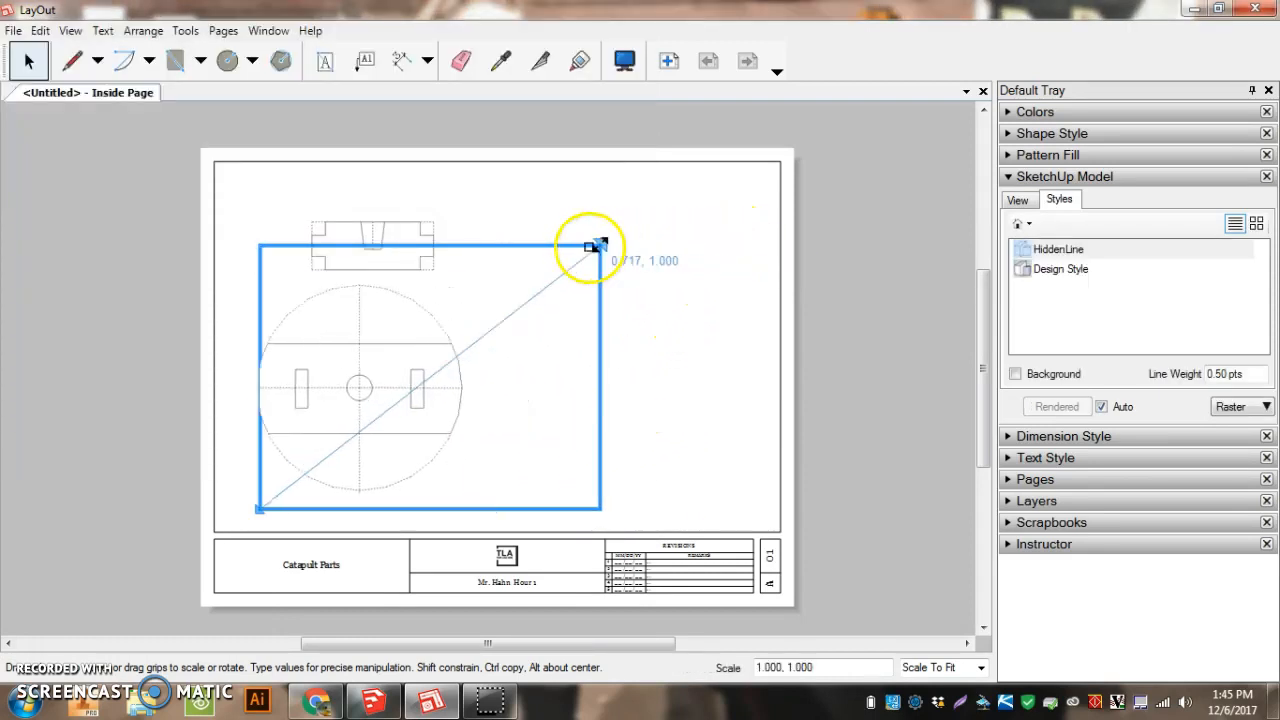
pyautogui.moveTo(600, 245); pyautogui.dragTo(465, 390)
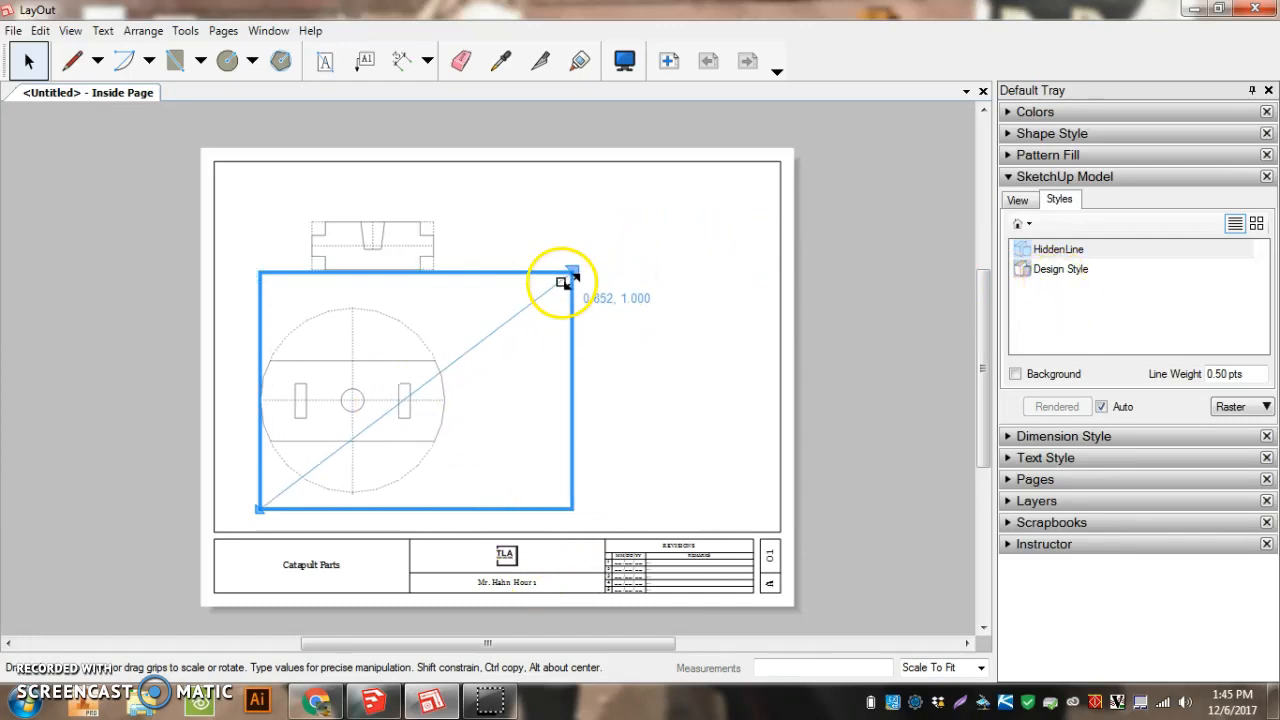
pyautogui.moveTo(565, 282); pyautogui.dragTo(295, 328)
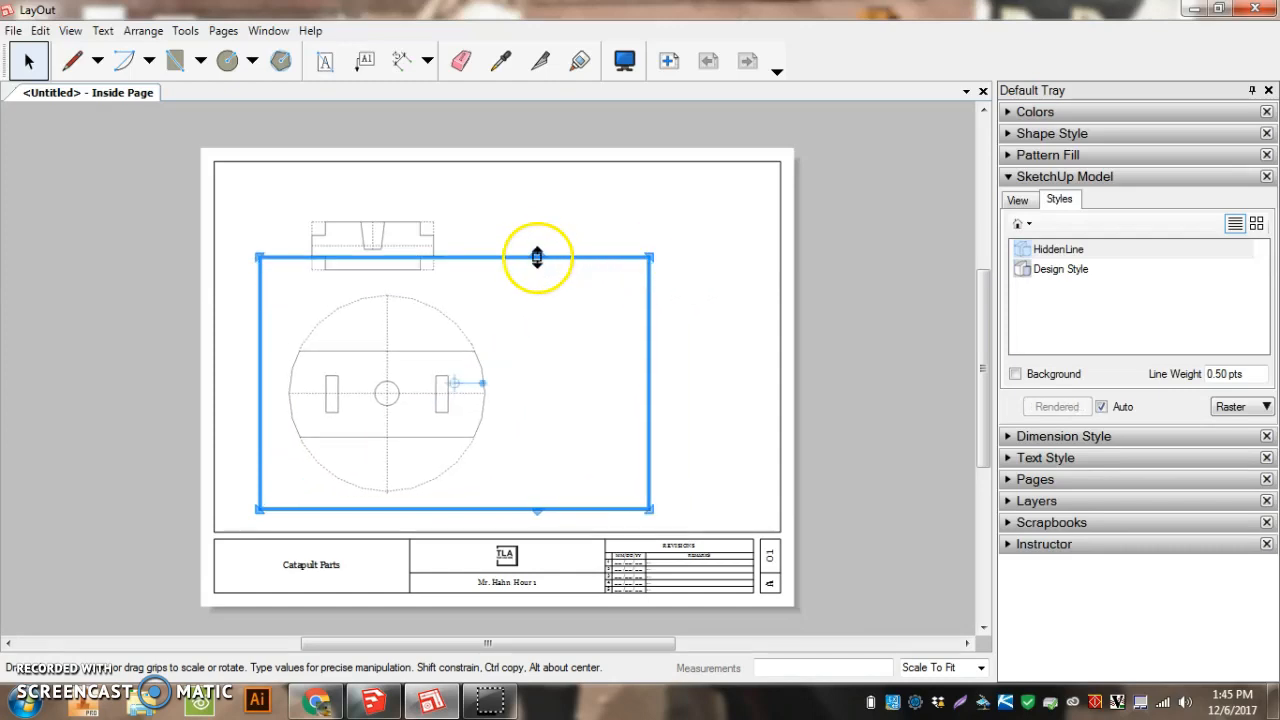
# Scale the round part to 1:1, trim its frame, and move it to the upper right
pyautogui.rightClick(537, 257)
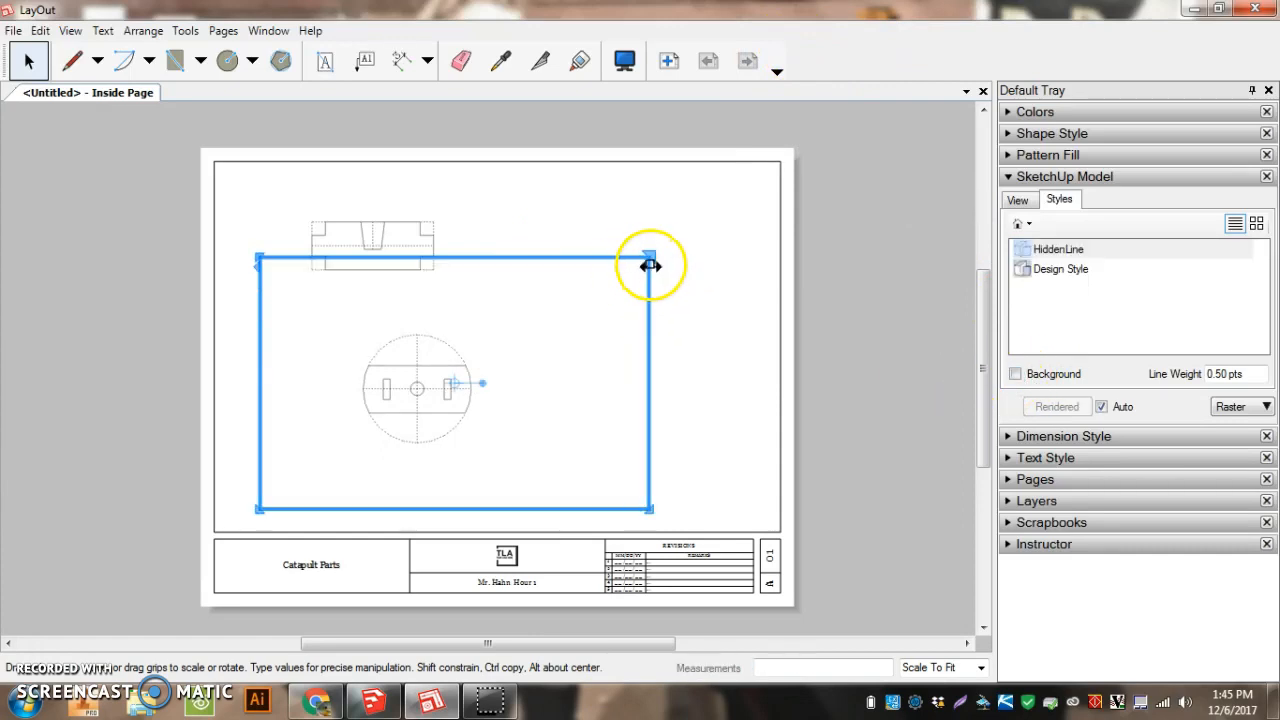
pyautogui.moveTo(650, 255); pyautogui.dragTo(463, 325)
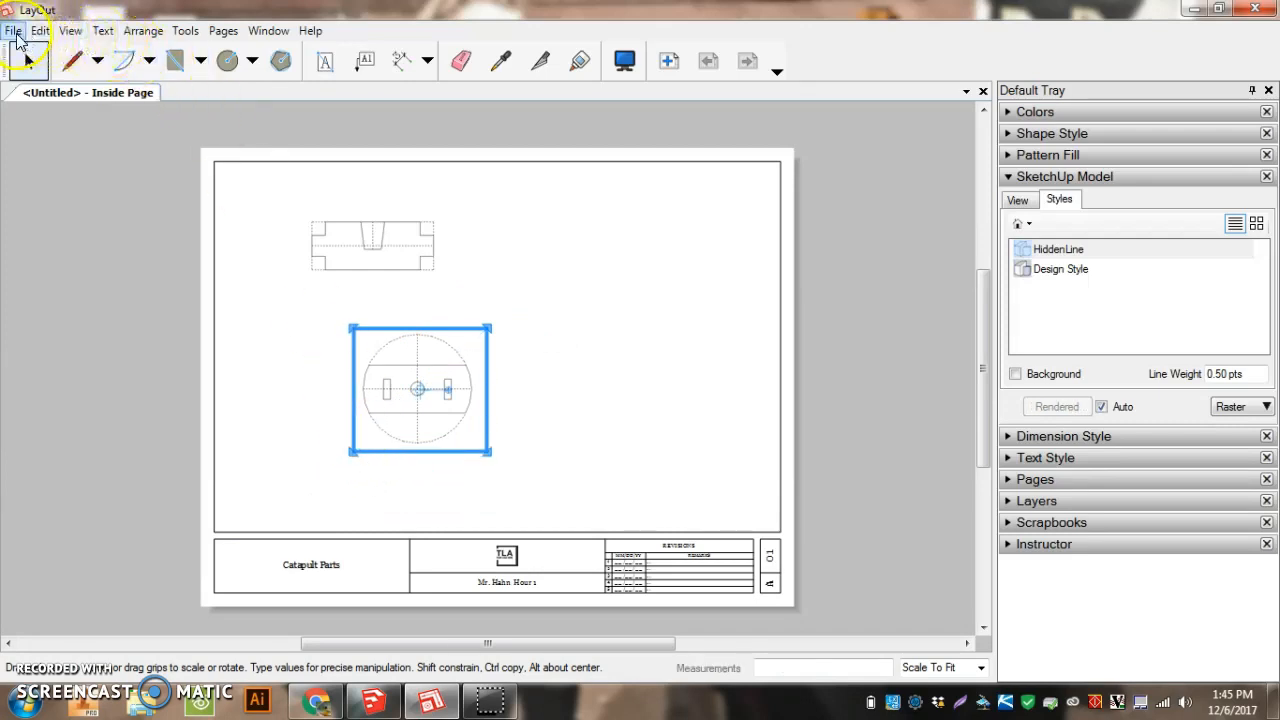
pyautogui.moveTo(420, 390); pyautogui.dragTo(630, 275)
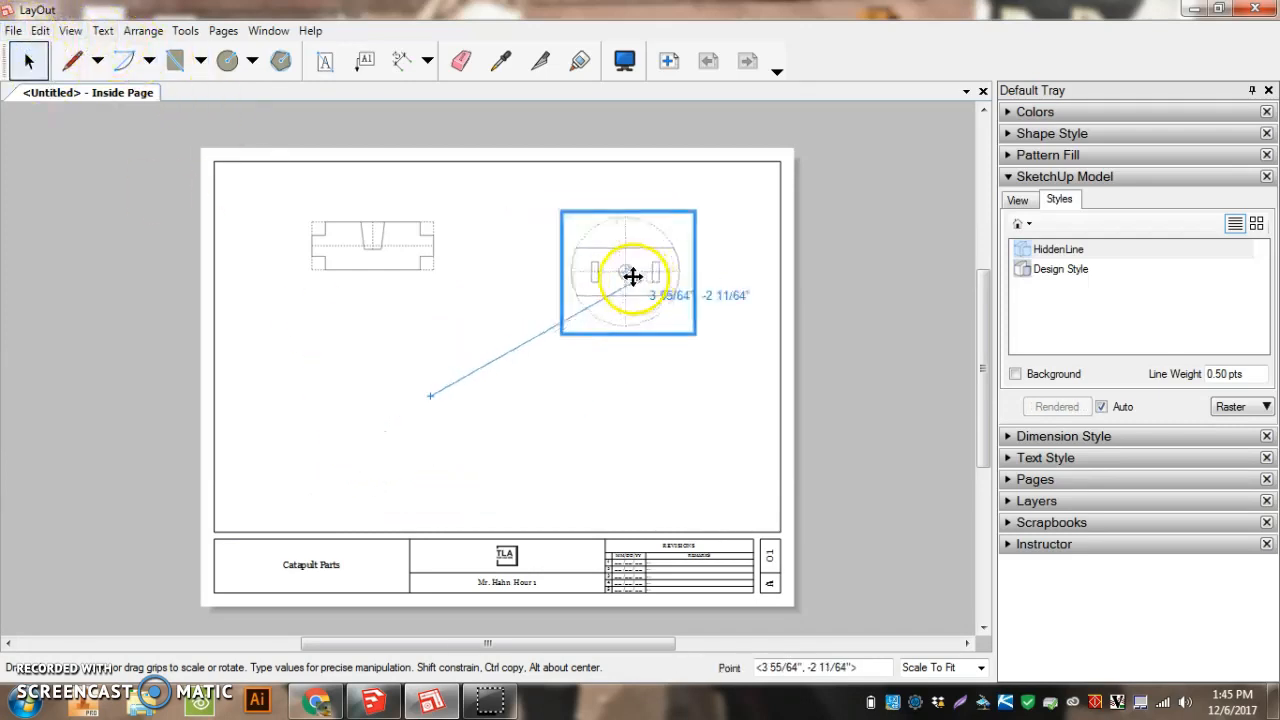
pyautogui.click(13, 30)
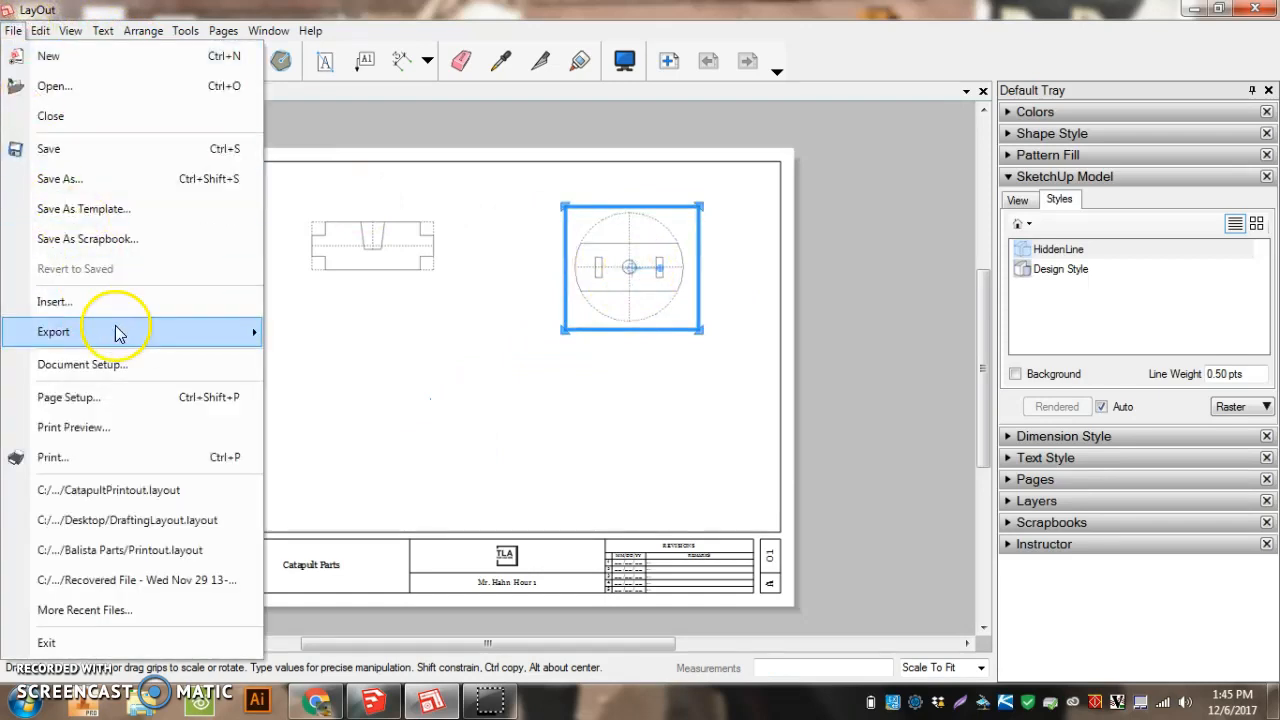
pyautogui.moveTo(110, 397)
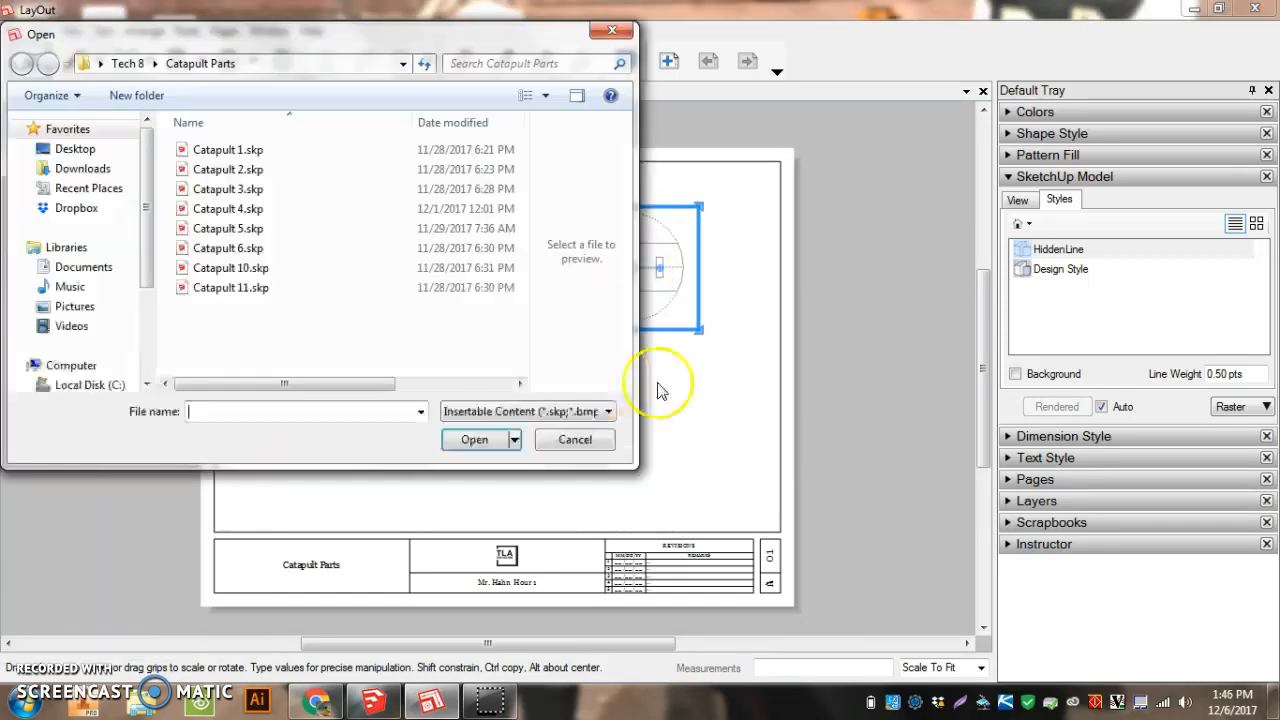
pyautogui.moveTo(258, 185)
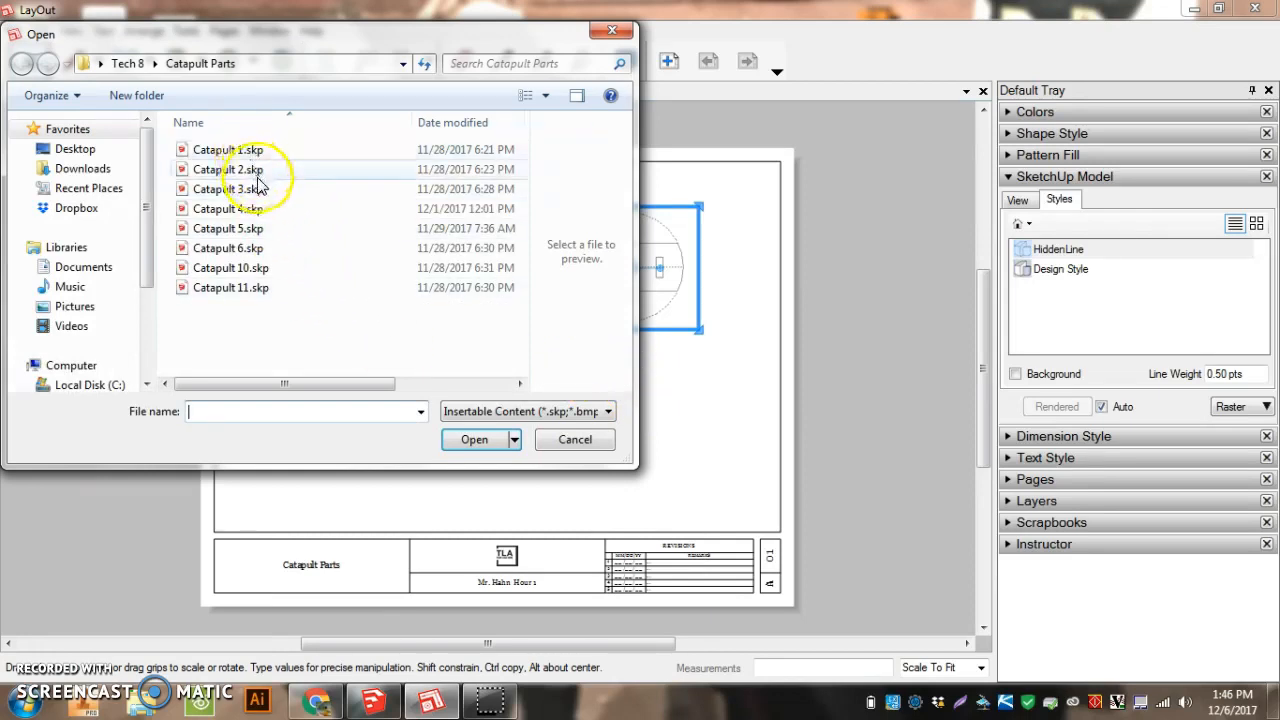
pyautogui.moveTo(237, 287)
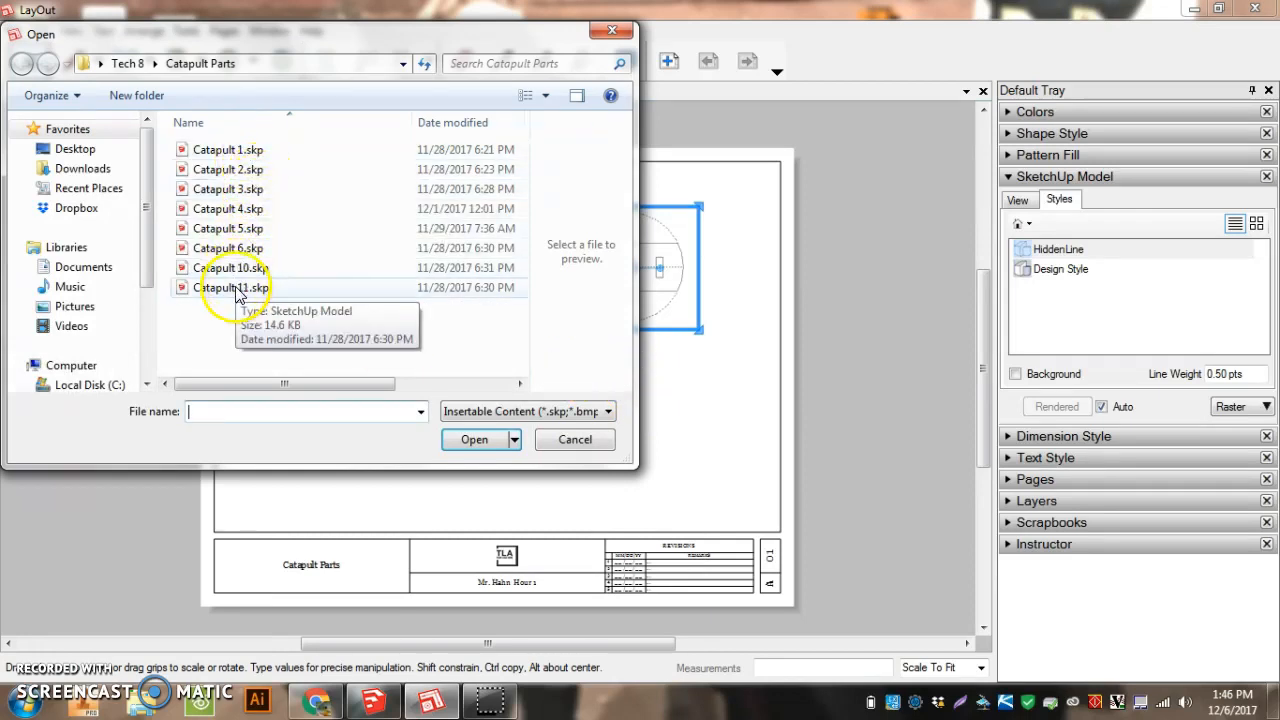
# Preview Catapult 10 and Catapult 5, then insert Catapult 4.skp onto the sheet
pyautogui.click(231, 267)
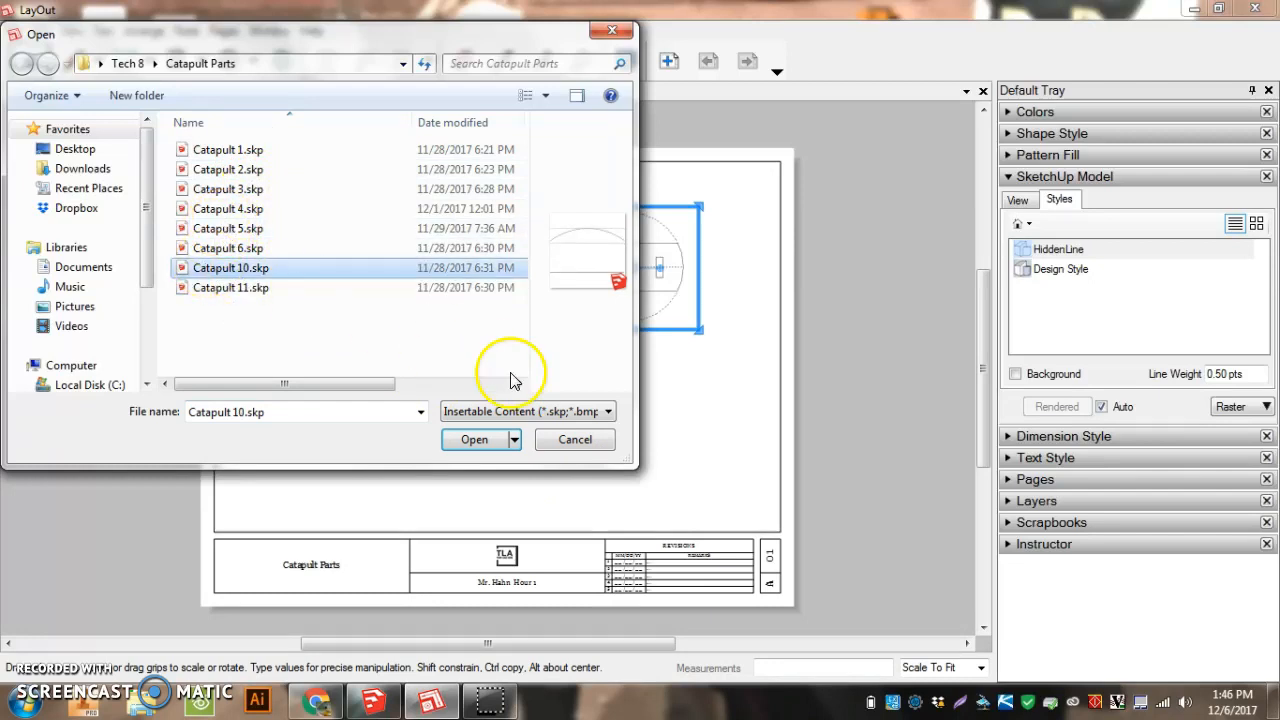
pyautogui.click(228, 228)
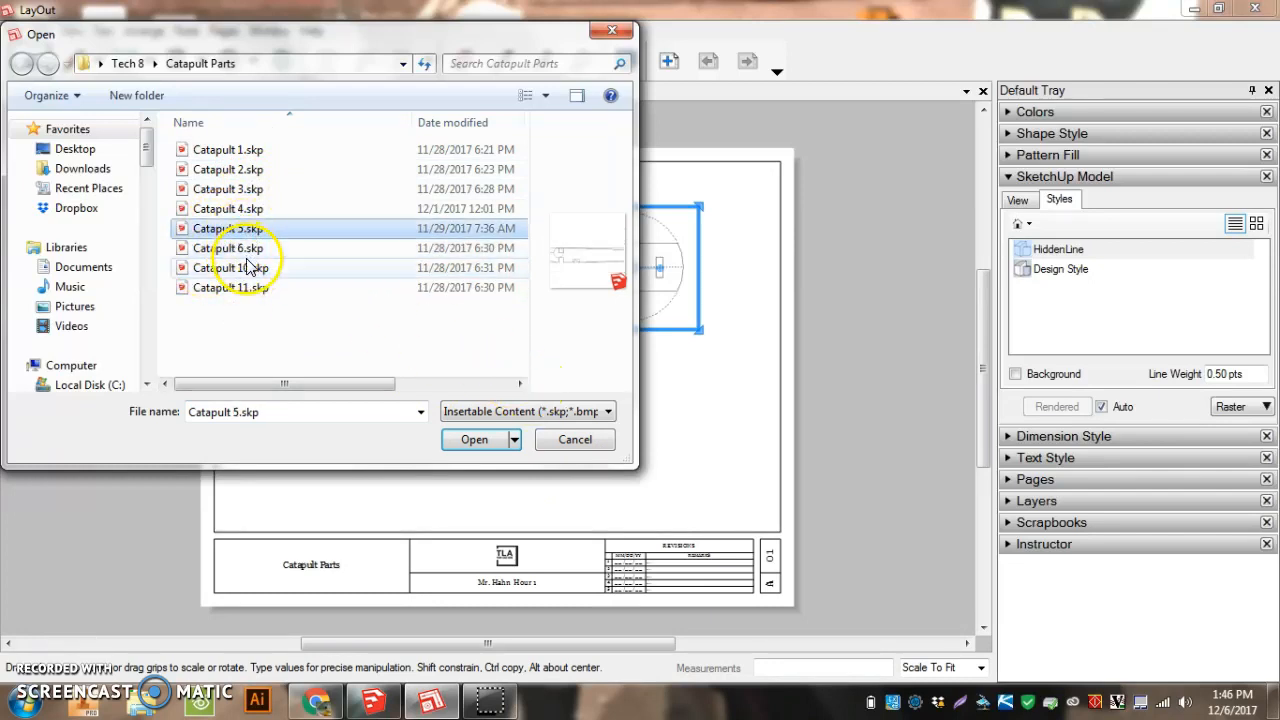
pyautogui.click(228, 208)
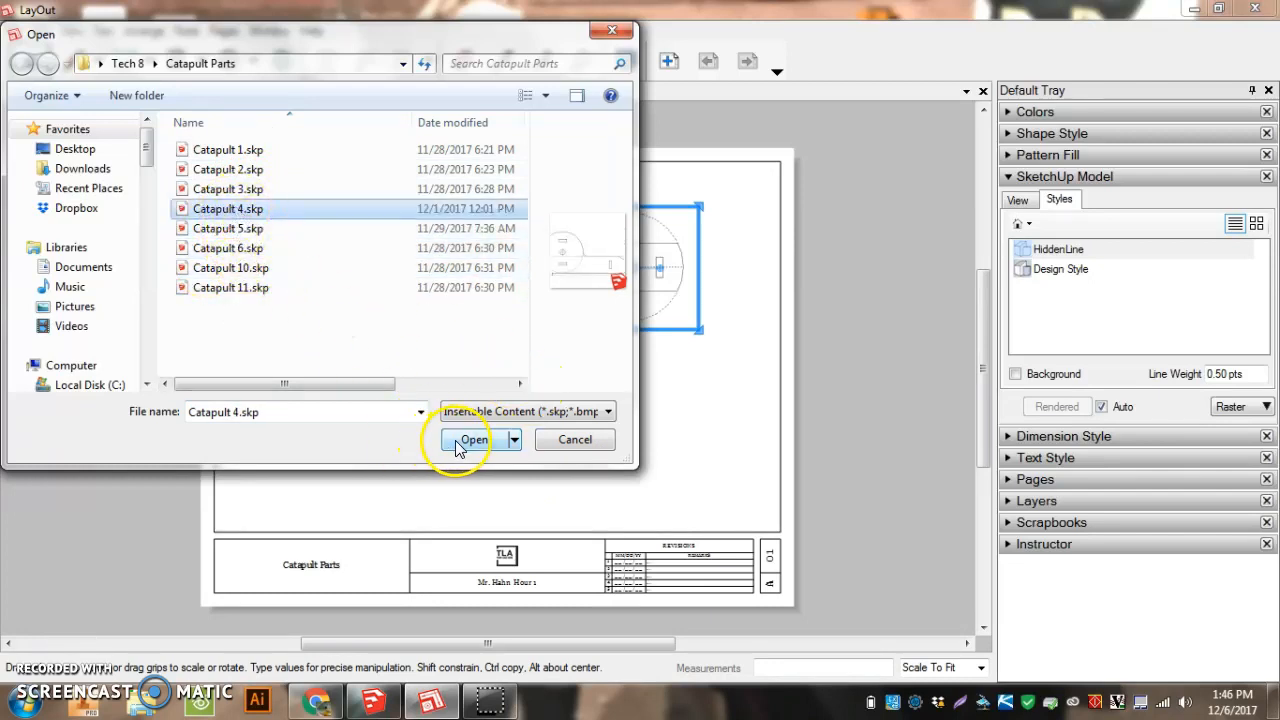
pyautogui.click(473, 439)
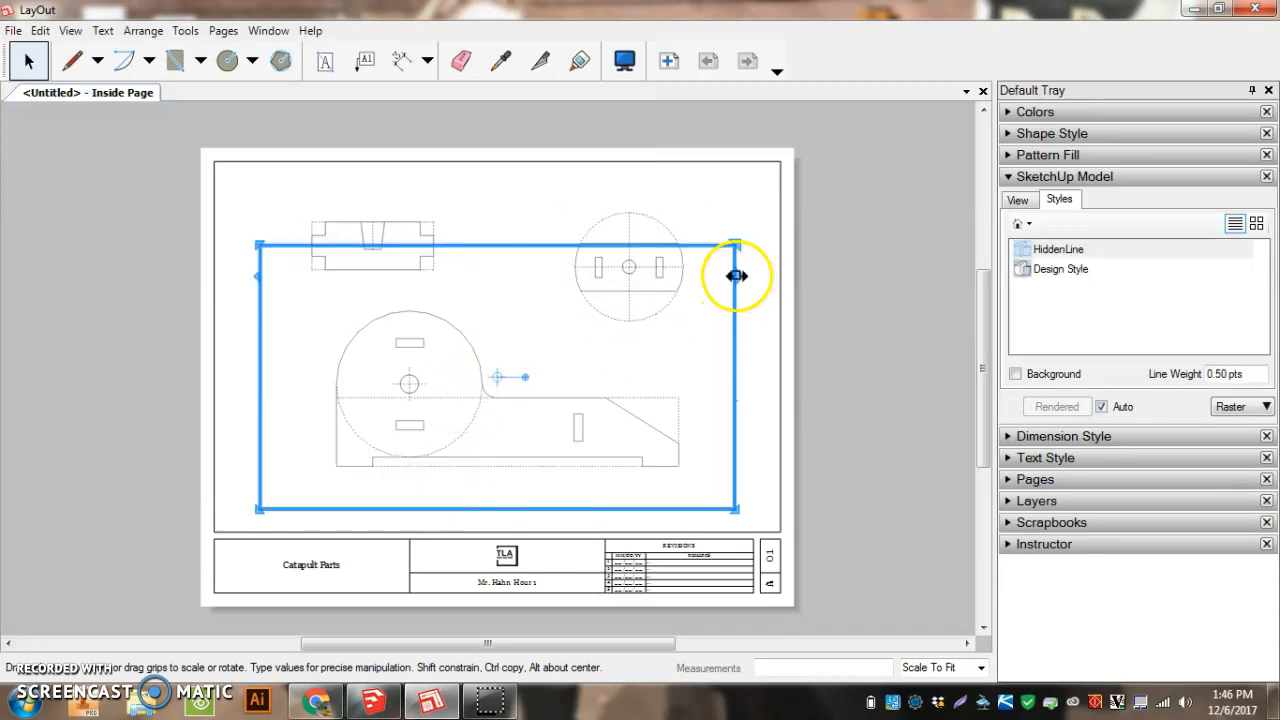
# Set the Catapult 4 base part to 1:1 and crop its frame at the lower left
pyautogui.rightClick(737, 276)
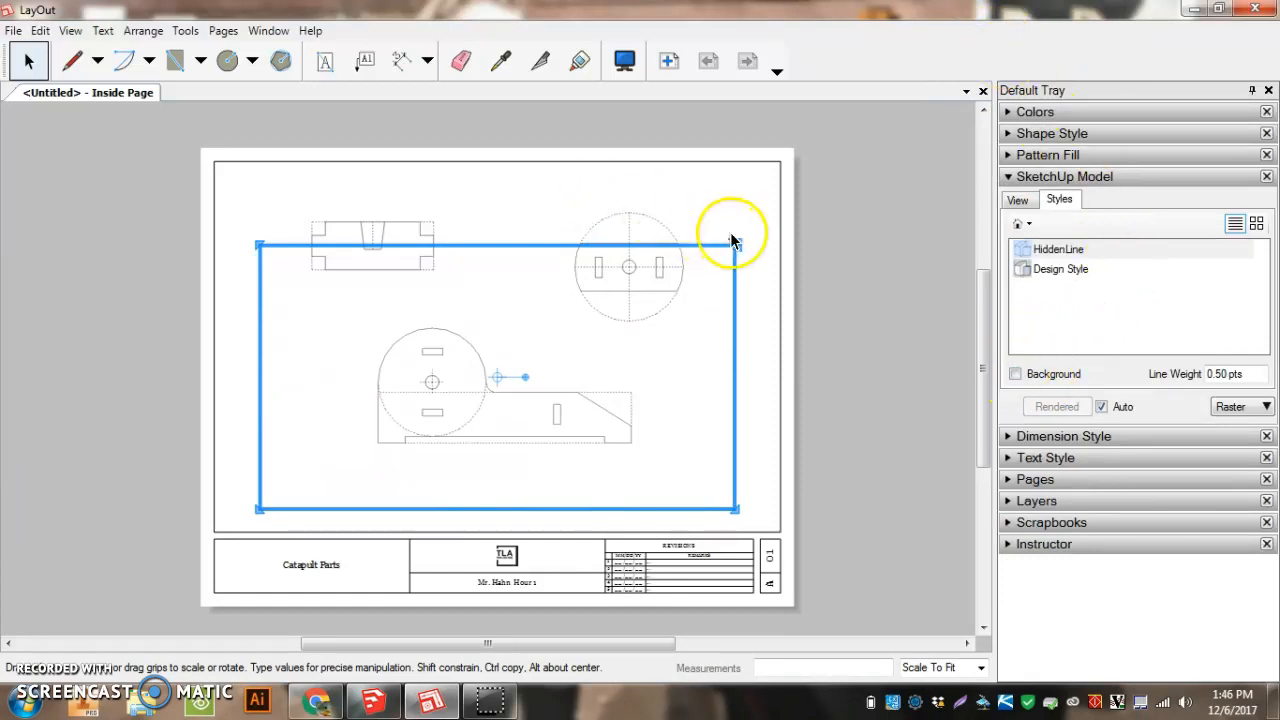
pyautogui.moveTo(735, 235); pyautogui.dragTo(655, 320)
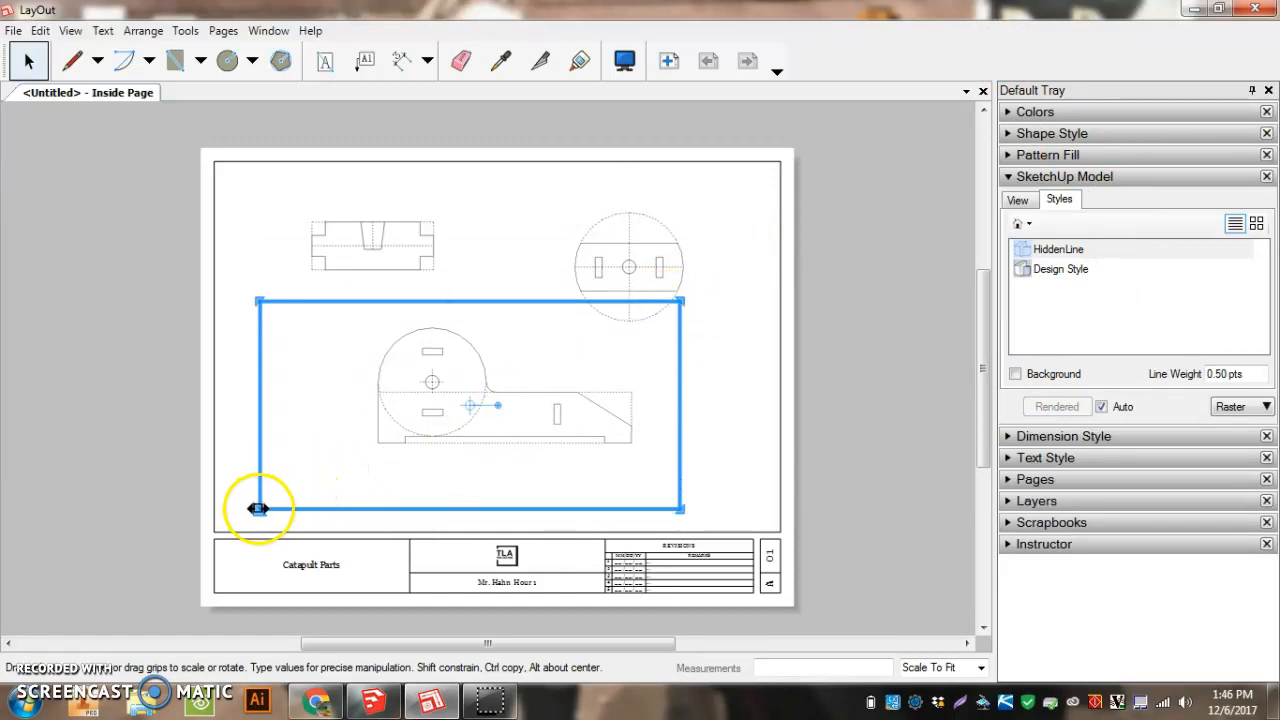
pyautogui.moveTo(258, 509); pyautogui.dragTo(365, 452)
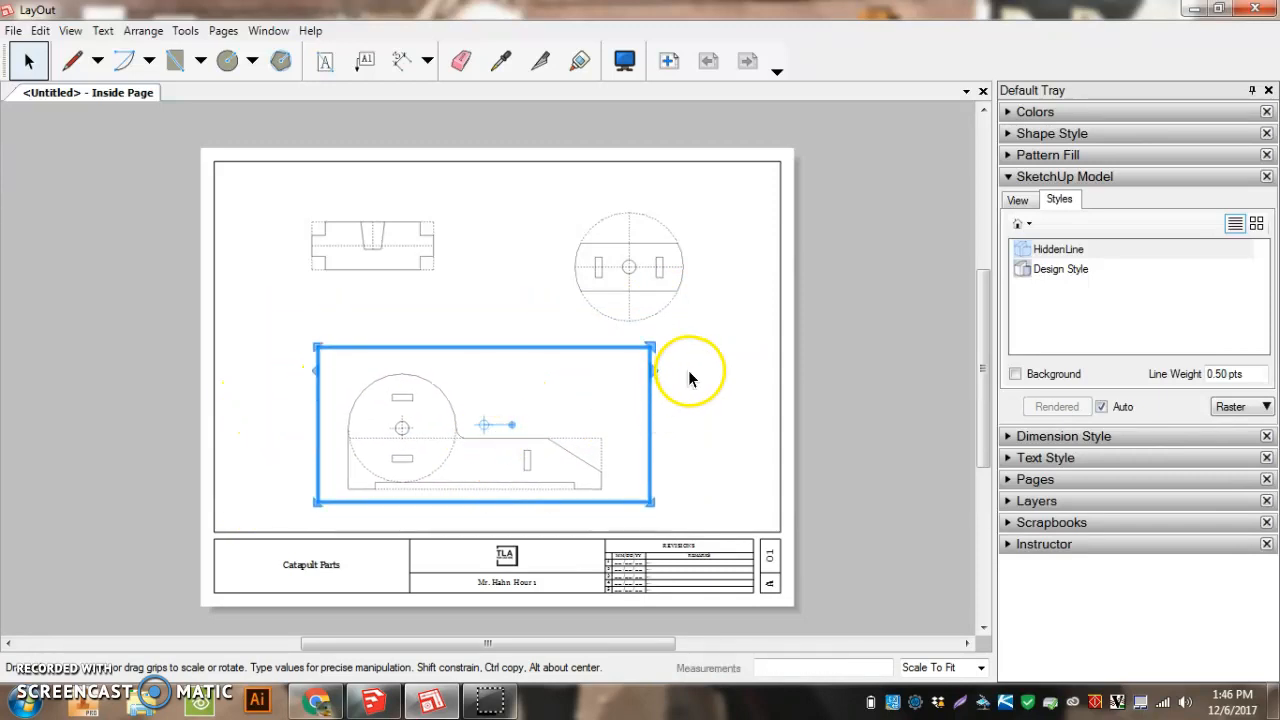
pyautogui.click(13, 30)
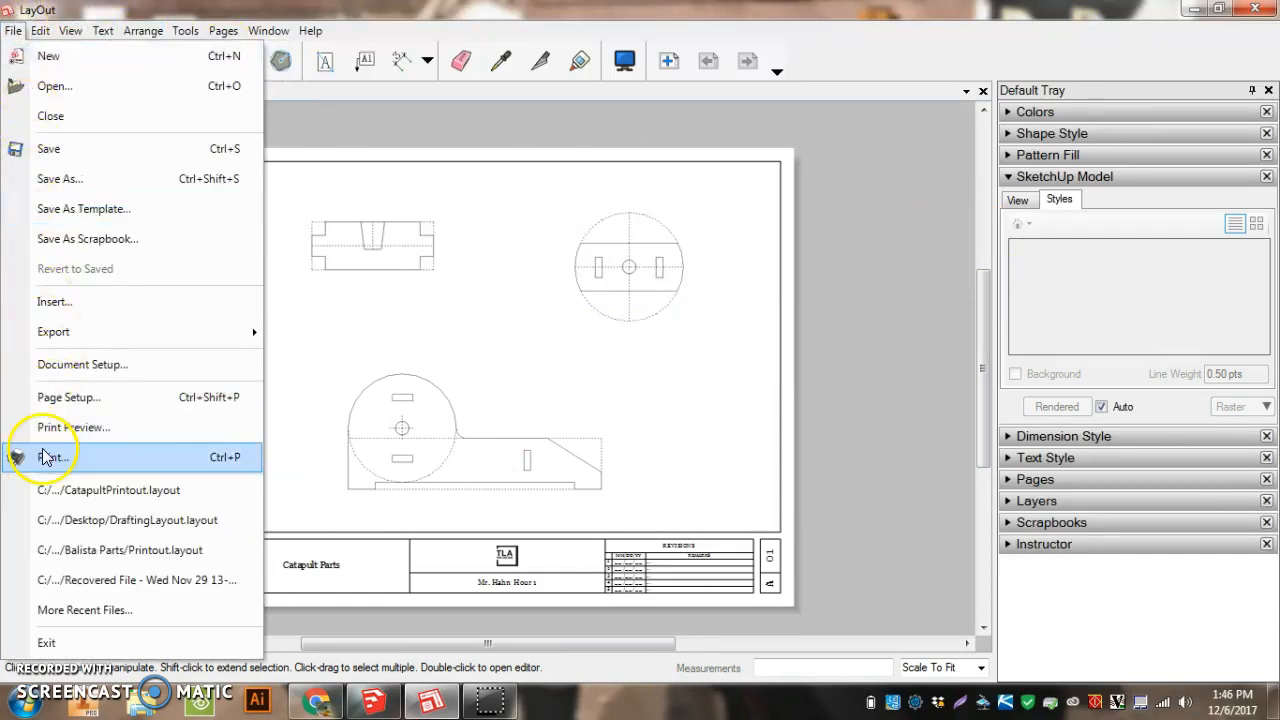
# Open the Print dialog for the Catapult Parts sheet from the File menu
pyautogui.click(52, 457)
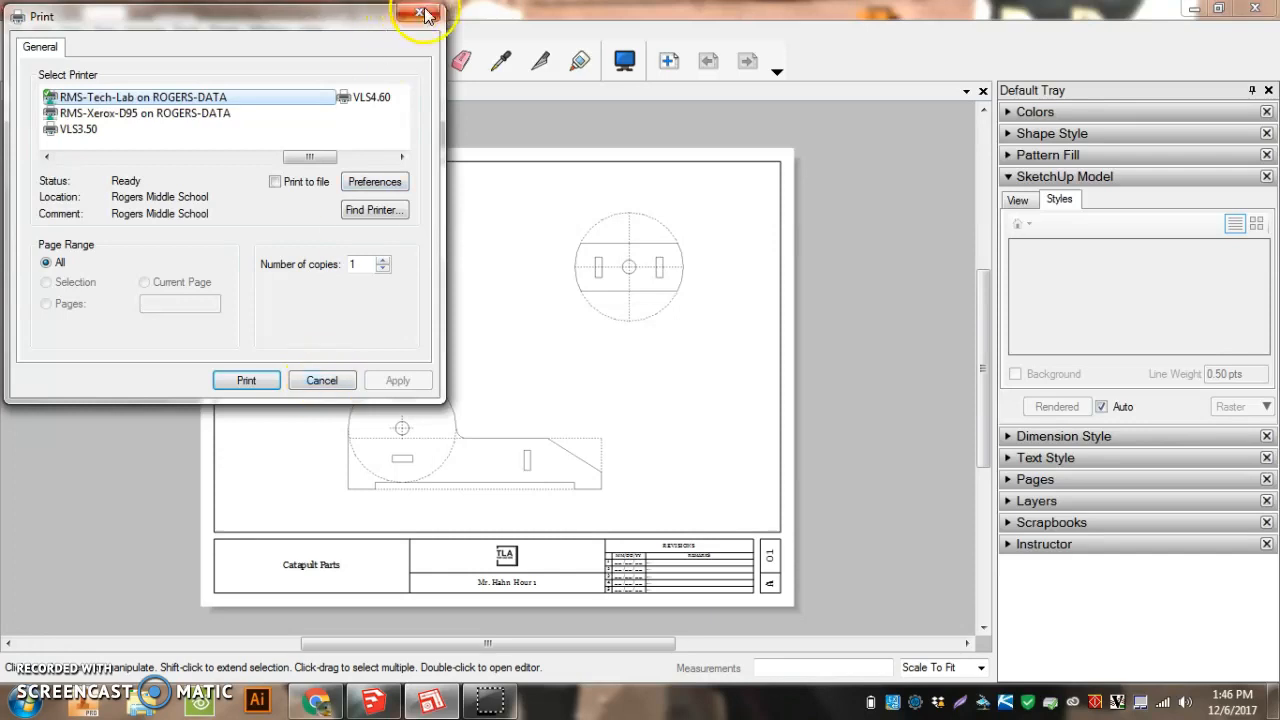
pyautogui.moveTo(143, 600)
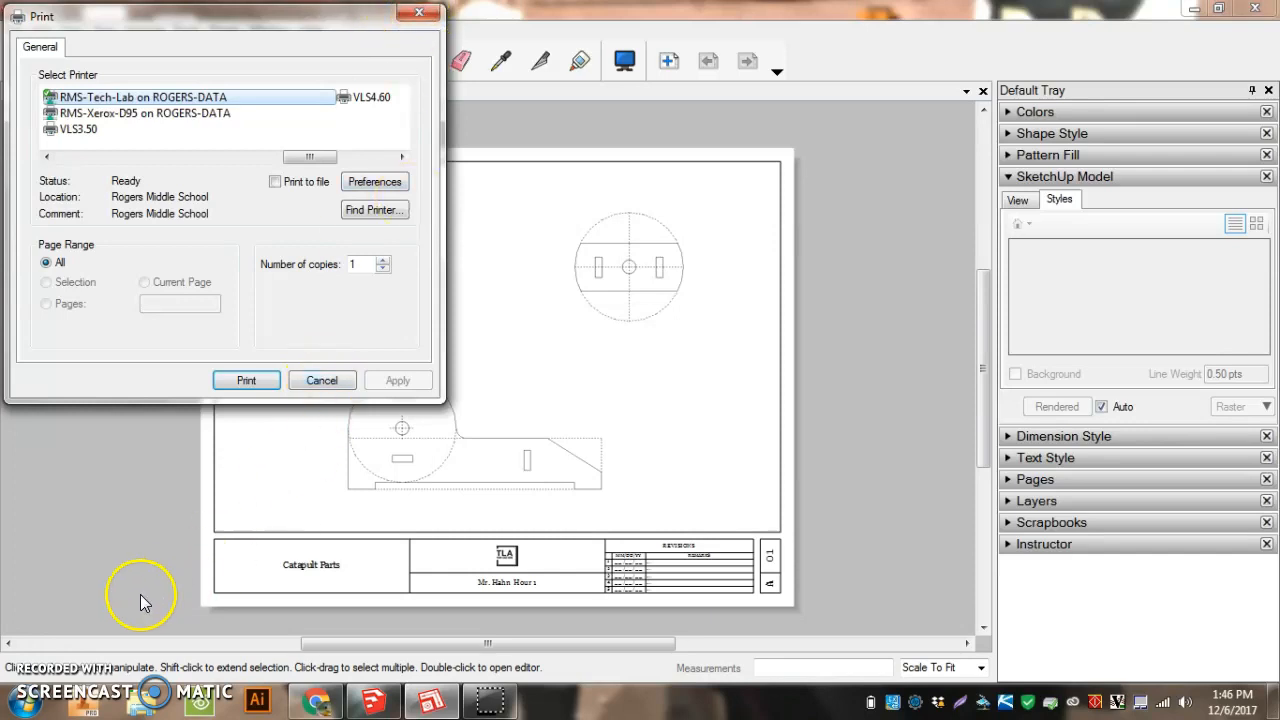